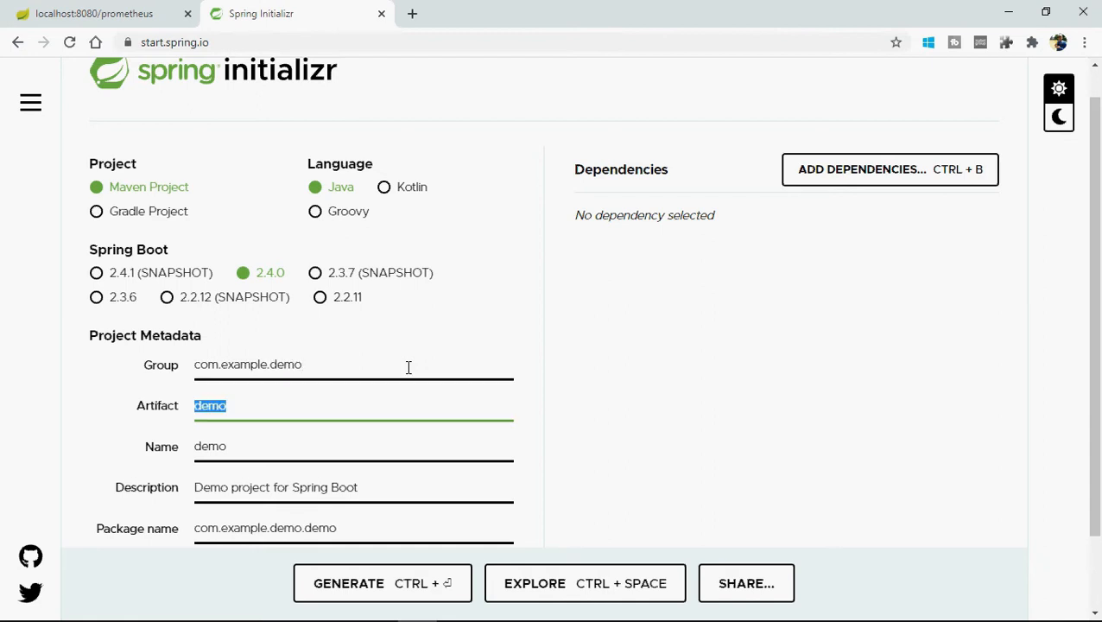
# Set the artifact to prometheusspringbootendpoint and search dependencies for 'web' to add Spring Web
pyautogui.write('prometheusspringbootendpoint')
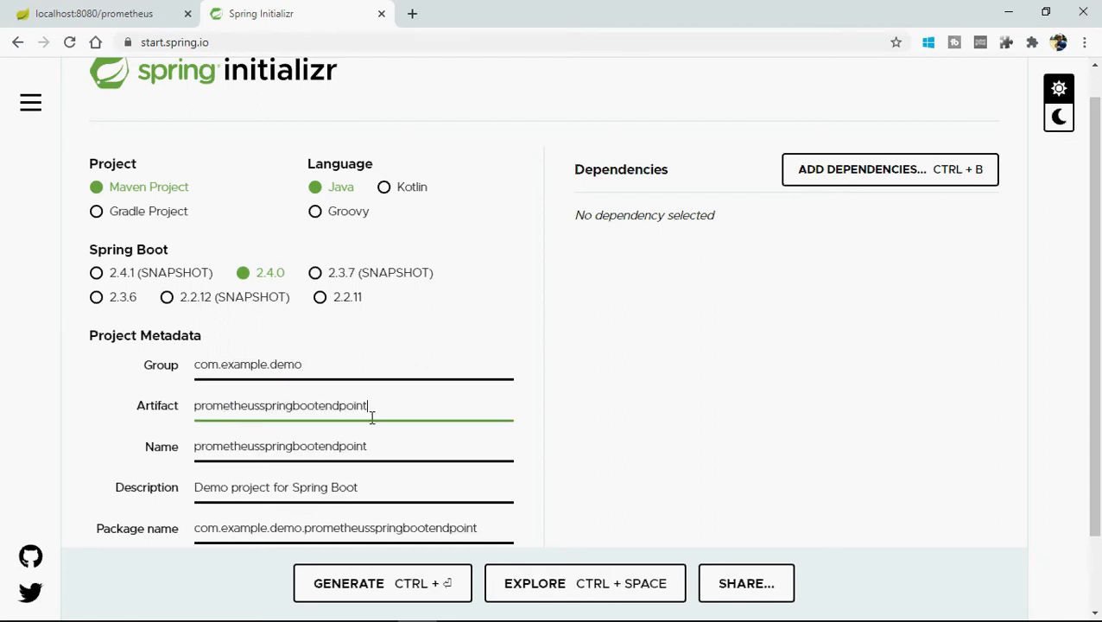
pyautogui.click(889, 169)
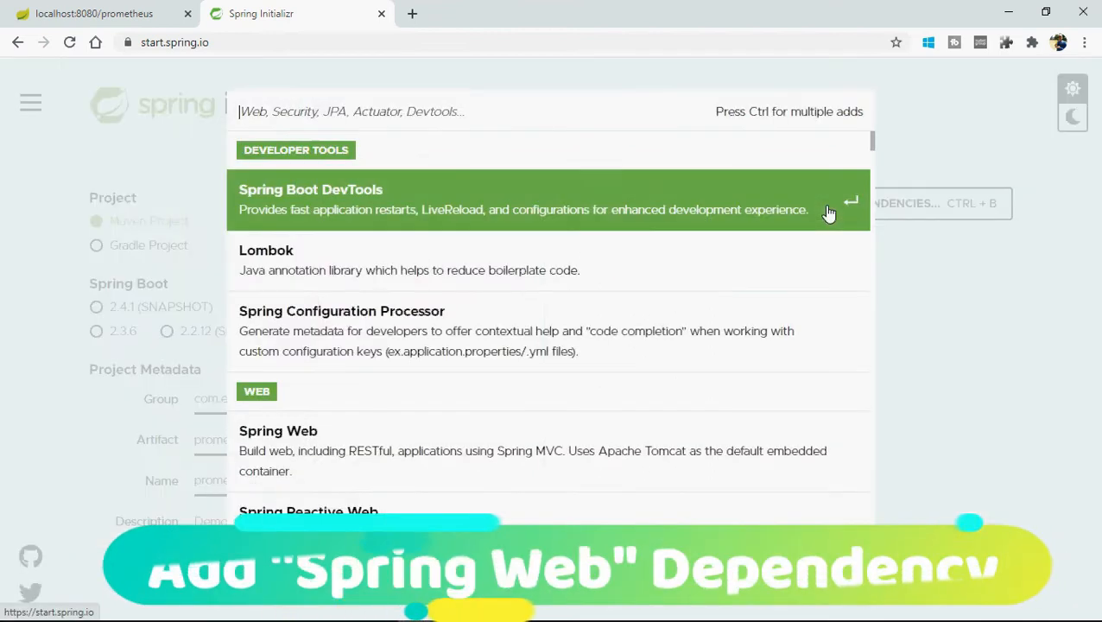
pyautogui.write('web')
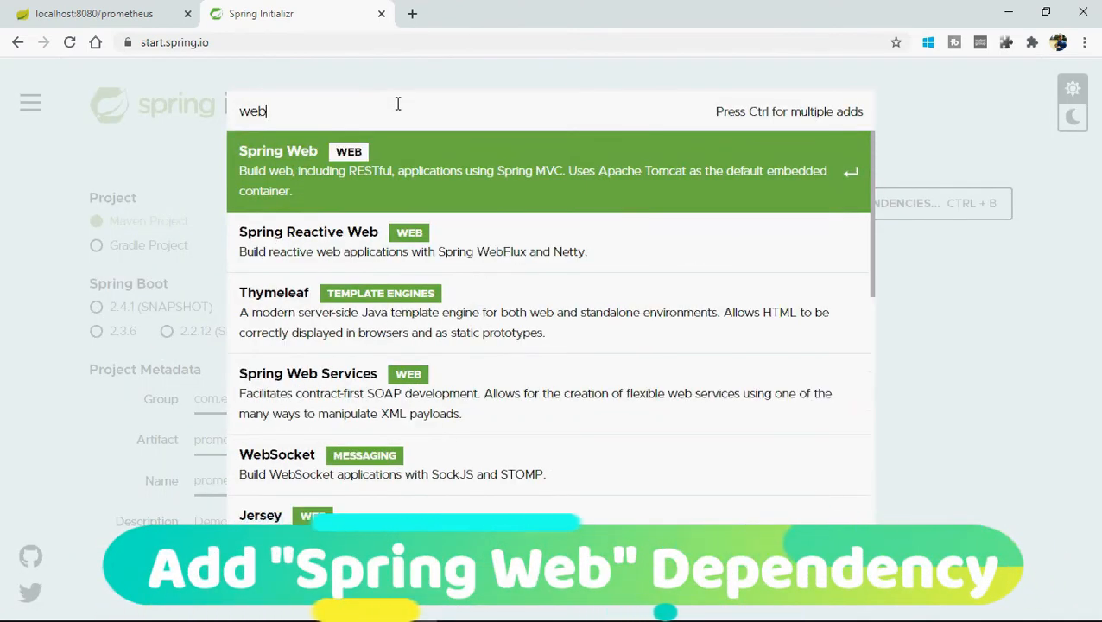
pyautogui.moveTo(349, 185)
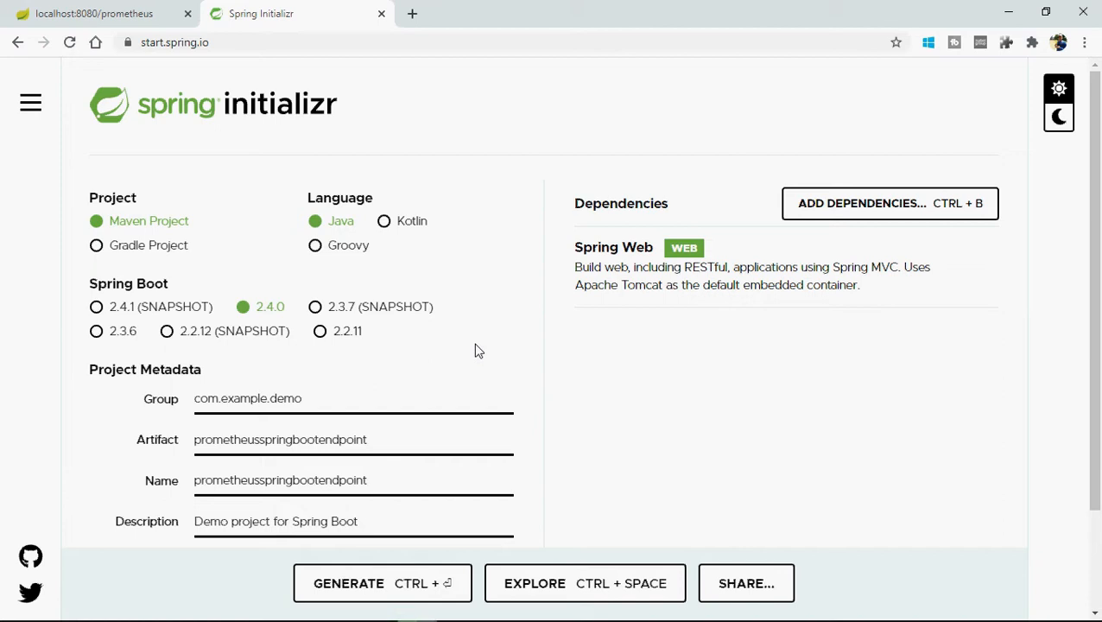
pyautogui.moveTo(608, 380)
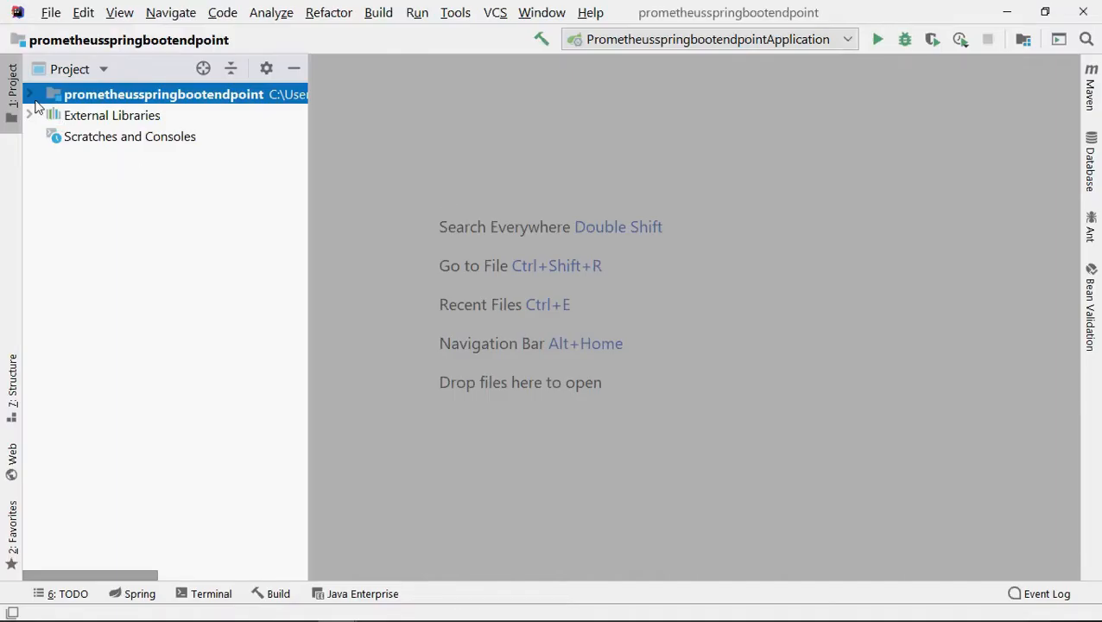
# Open the project's pom.xml from the Project tree and scroll to the dependencies section
pyautogui.click(29, 94)
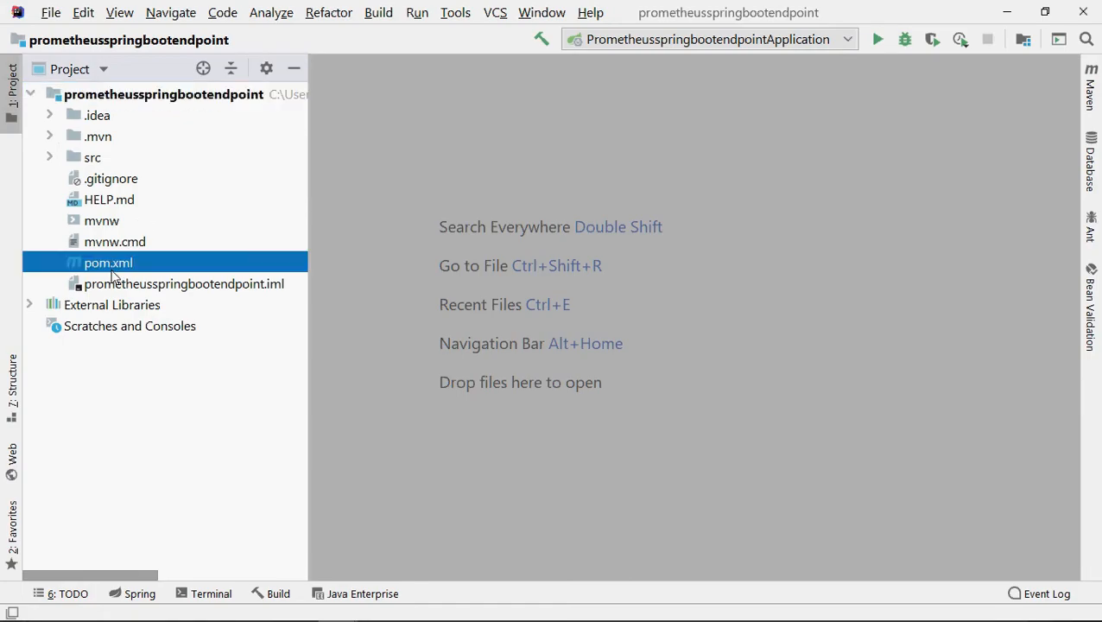
pyautogui.doubleClick(107, 263)
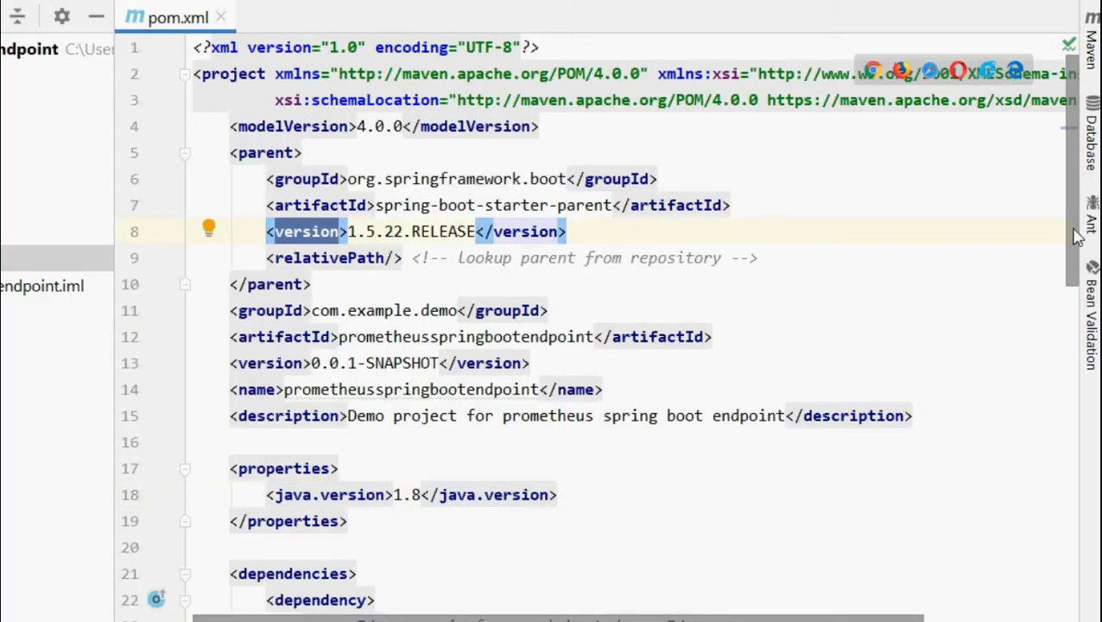
pyautogui.scroll(-3)
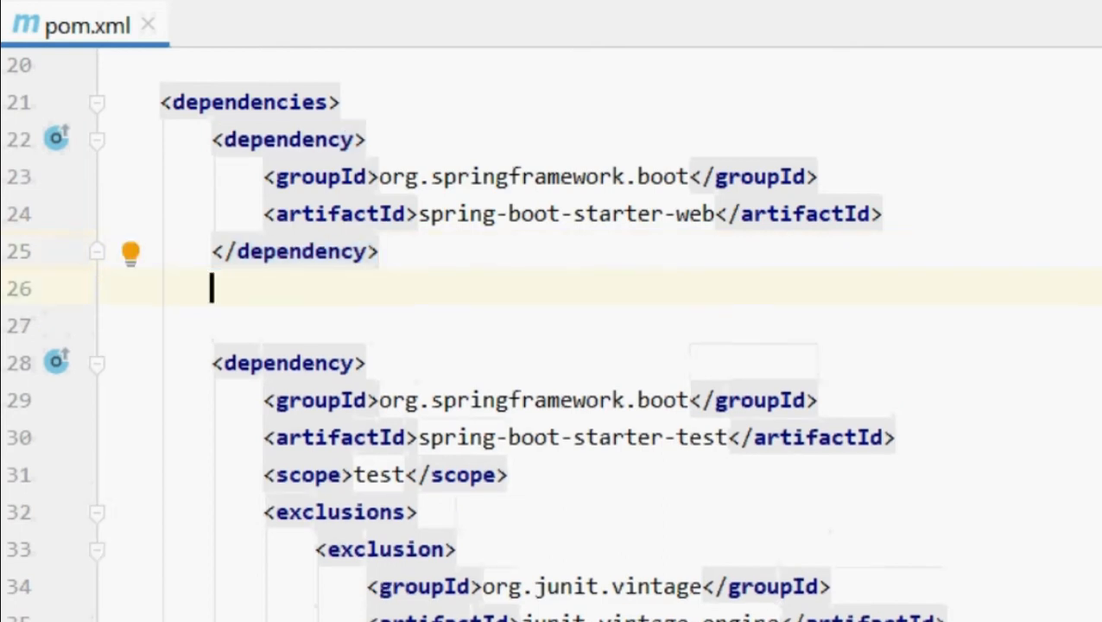
# Insert a dependency block for io.prometheus simpleclient_spring_boot using code completion
pyautogui.write('<')
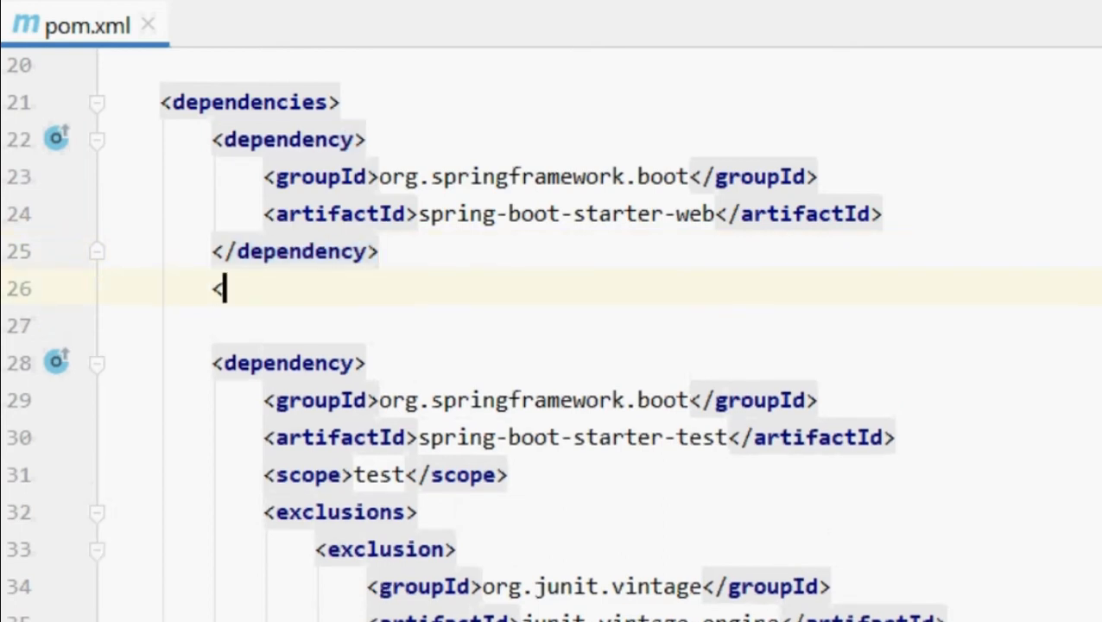
pyautogui.write('dep')
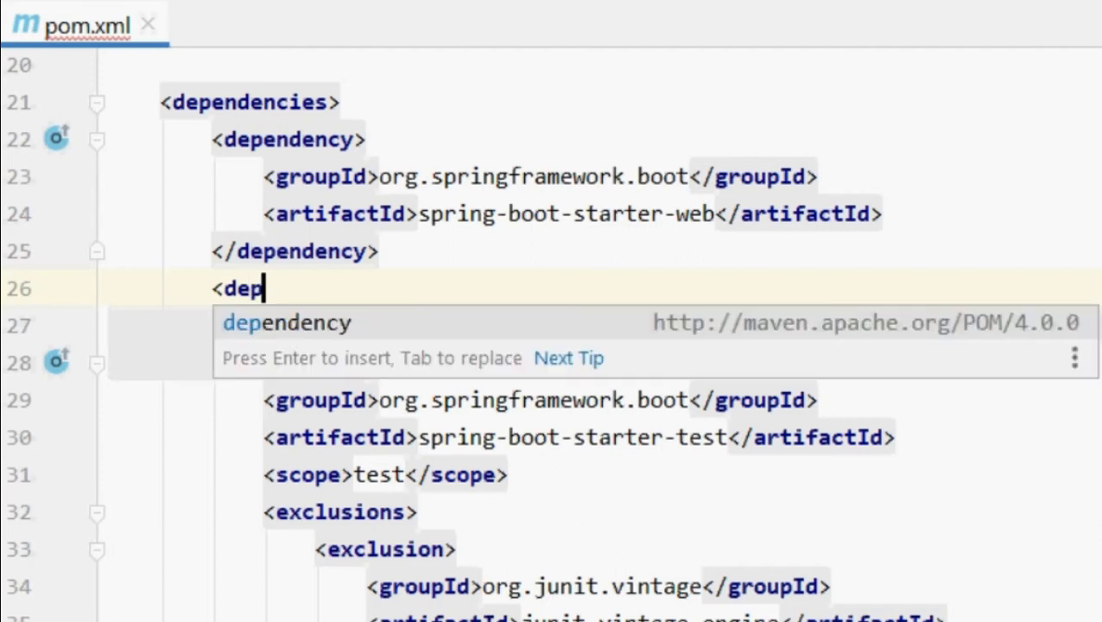
pyautogui.press('Enter')
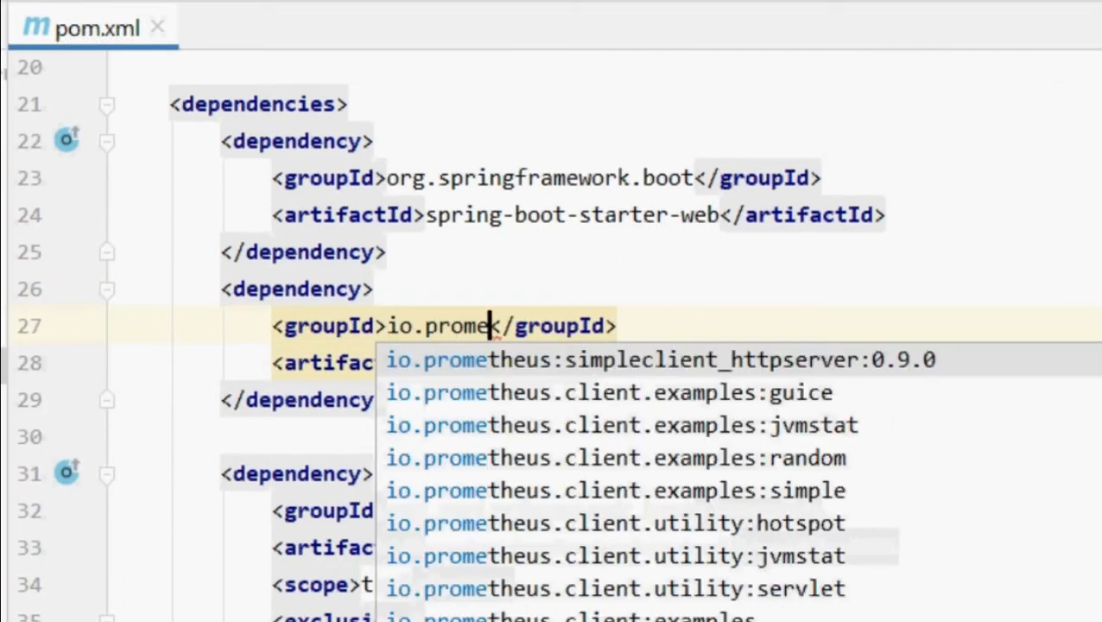
pyautogui.write('theus')
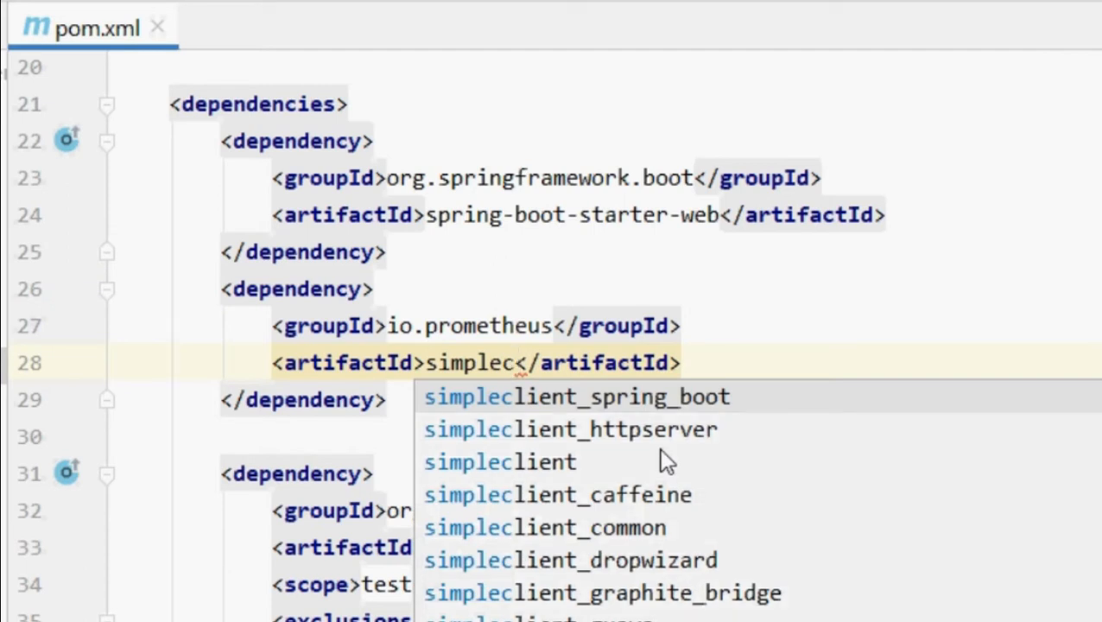
pyautogui.click(587, 396)
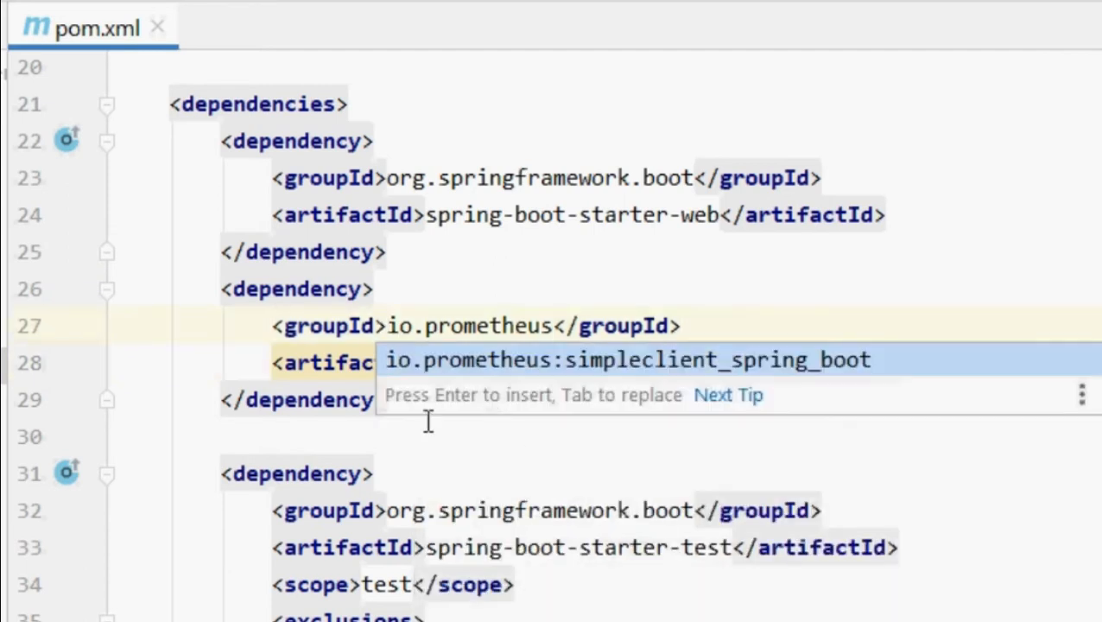
pyautogui.press('Enter')
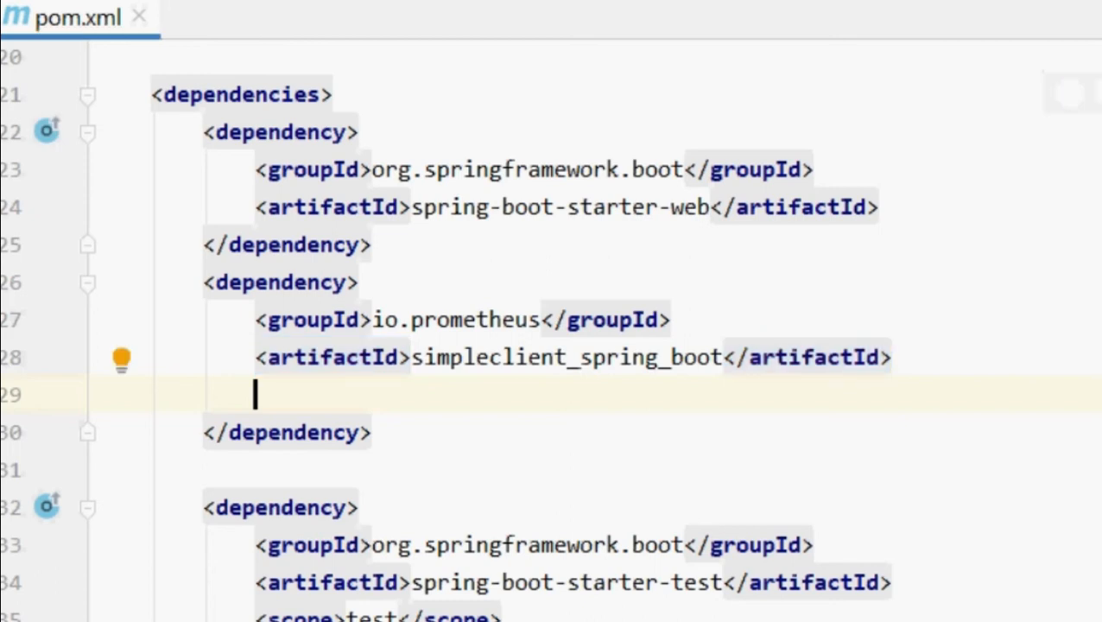
# Set the dependency version to 0.0.21 and expand the src folder
pyautogui.write('<version></version>')
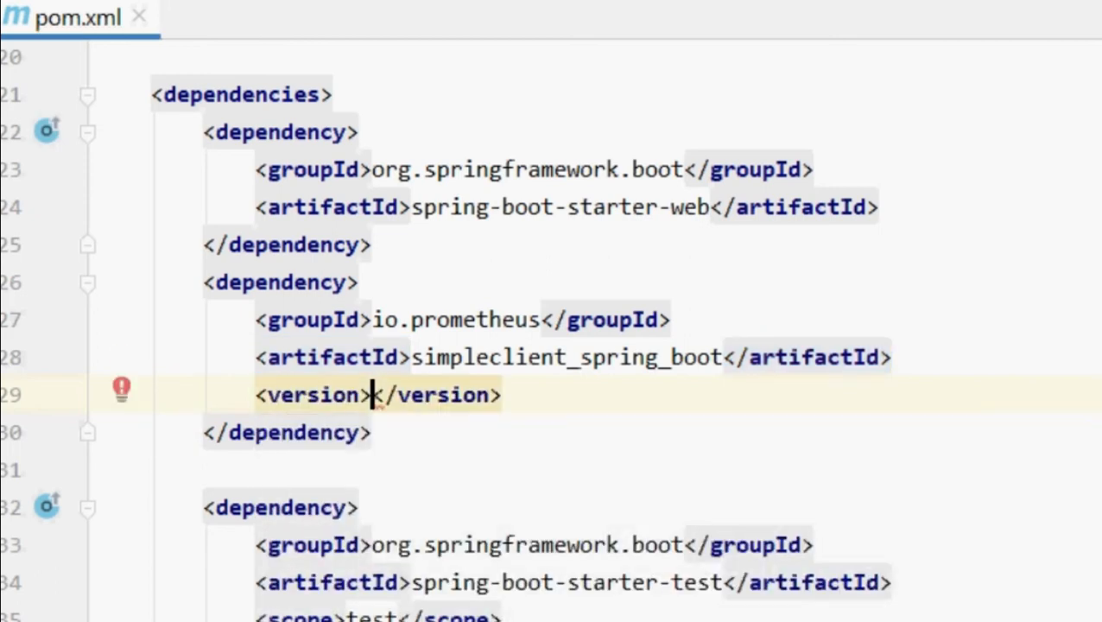
pyautogui.write('0.0.21')
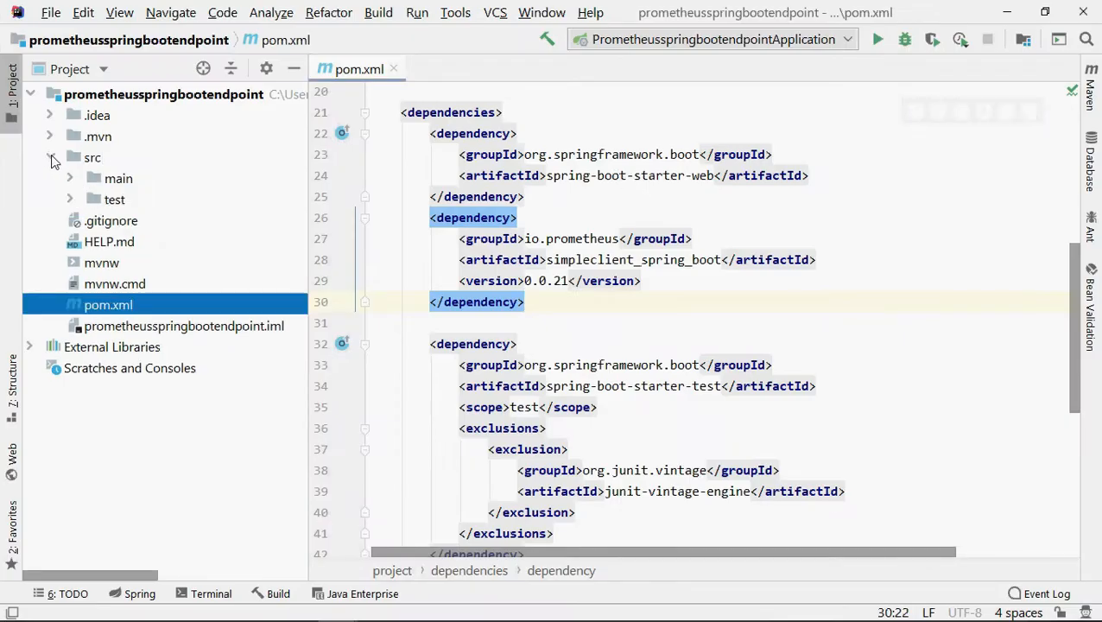
pyautogui.click(70, 178)
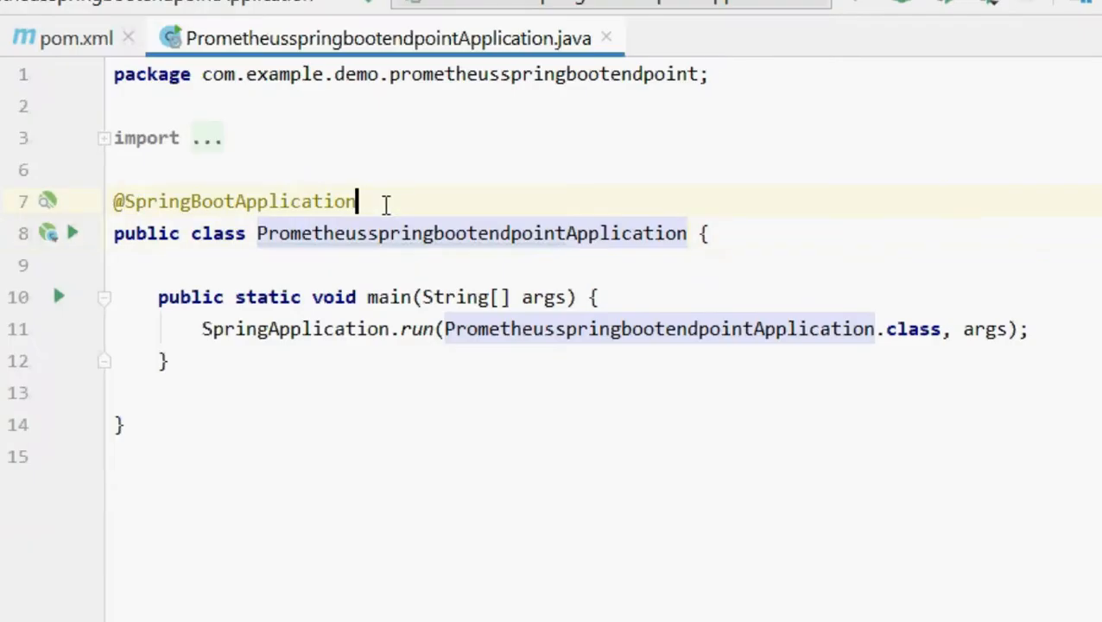
pyautogui.write('@E')
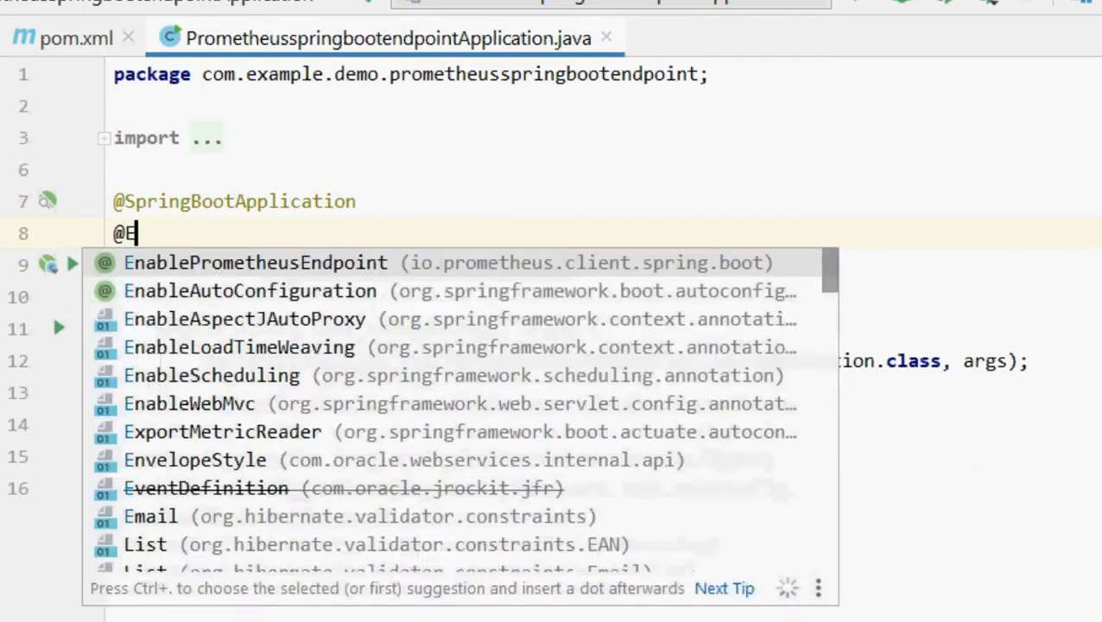
pyautogui.write('nablePrometheusEndpoint')
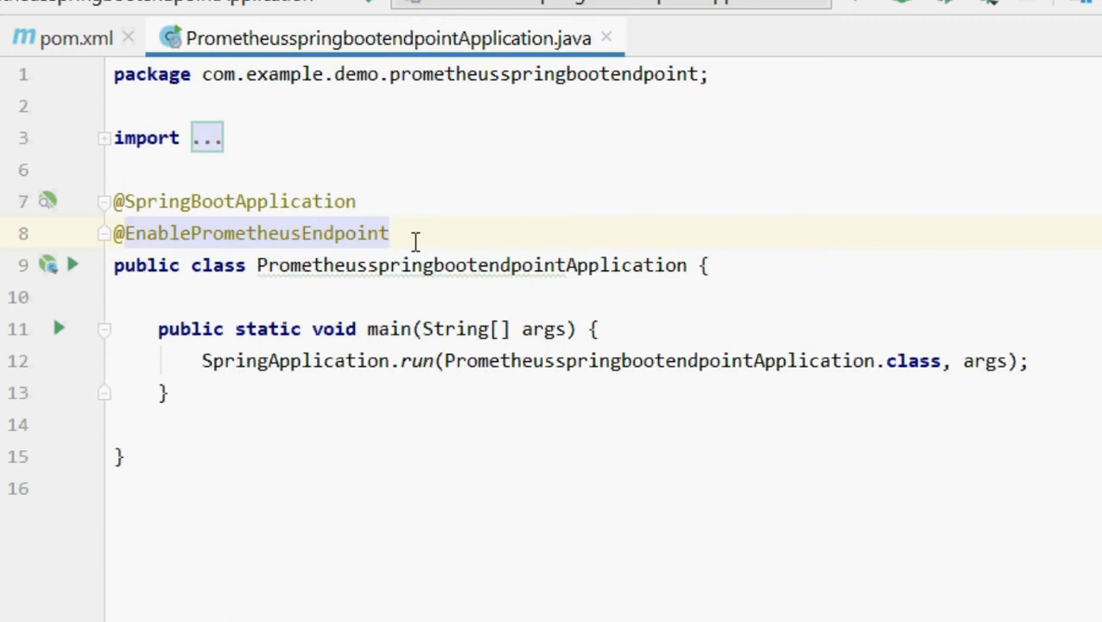
pyautogui.click(73, 264)
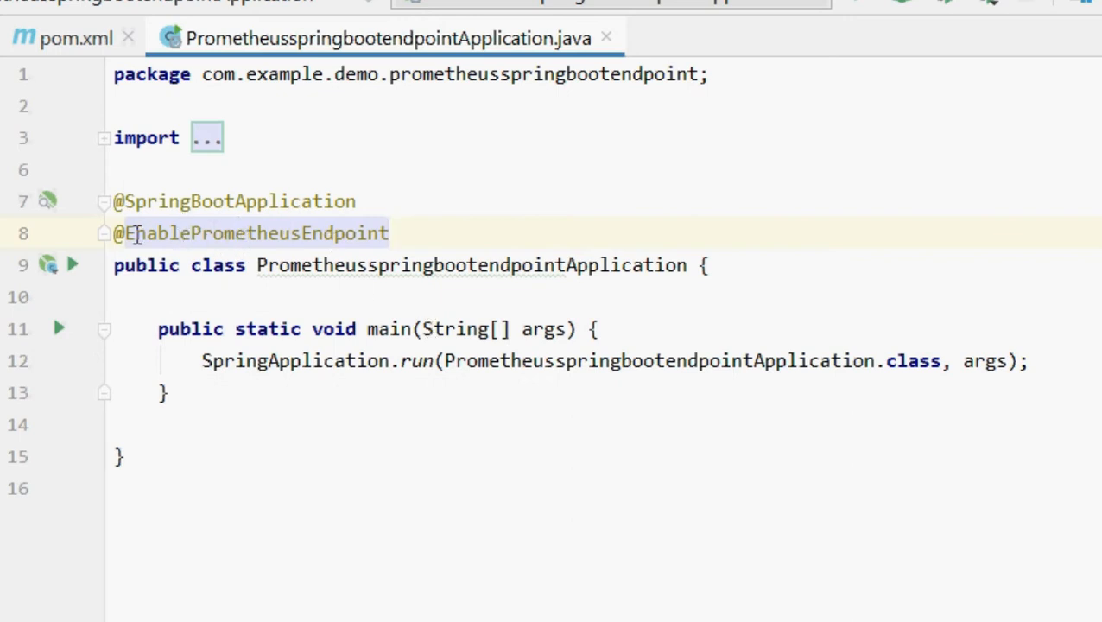
pyautogui.moveTo(509, 217)
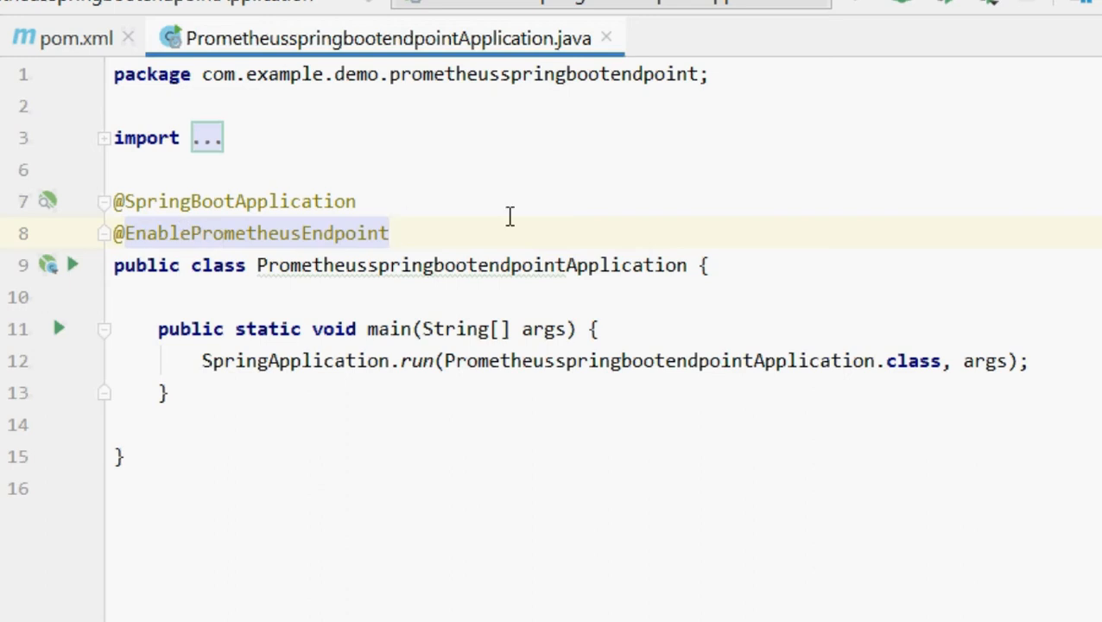
pyautogui.click(390, 233)
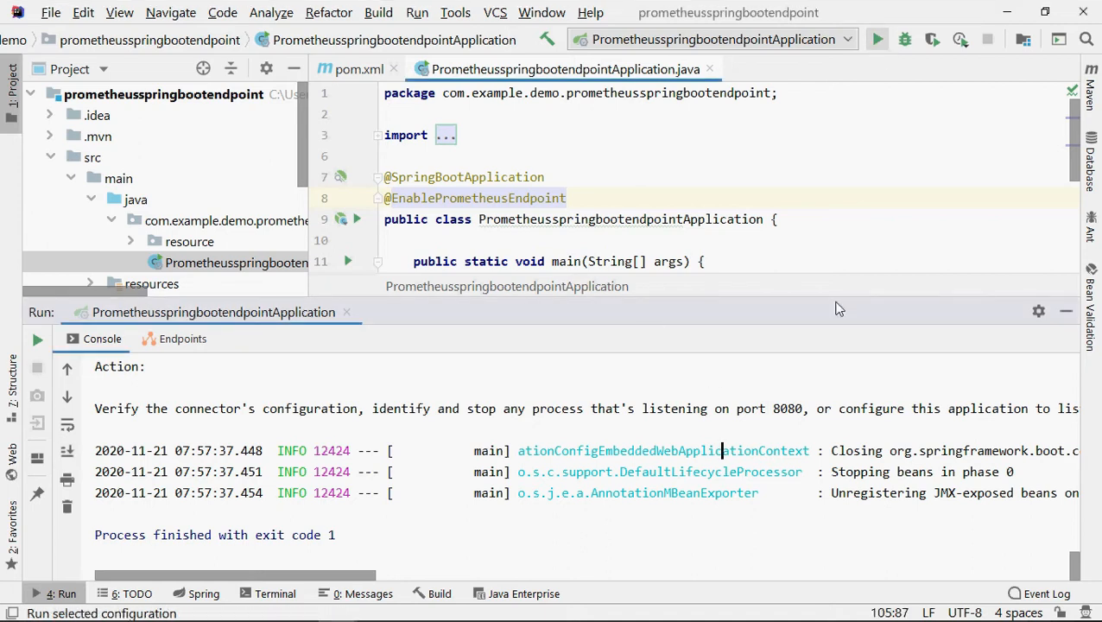
# Relaunch the Spring Boot application with the toolbar Run button
pyautogui.click(876, 39)
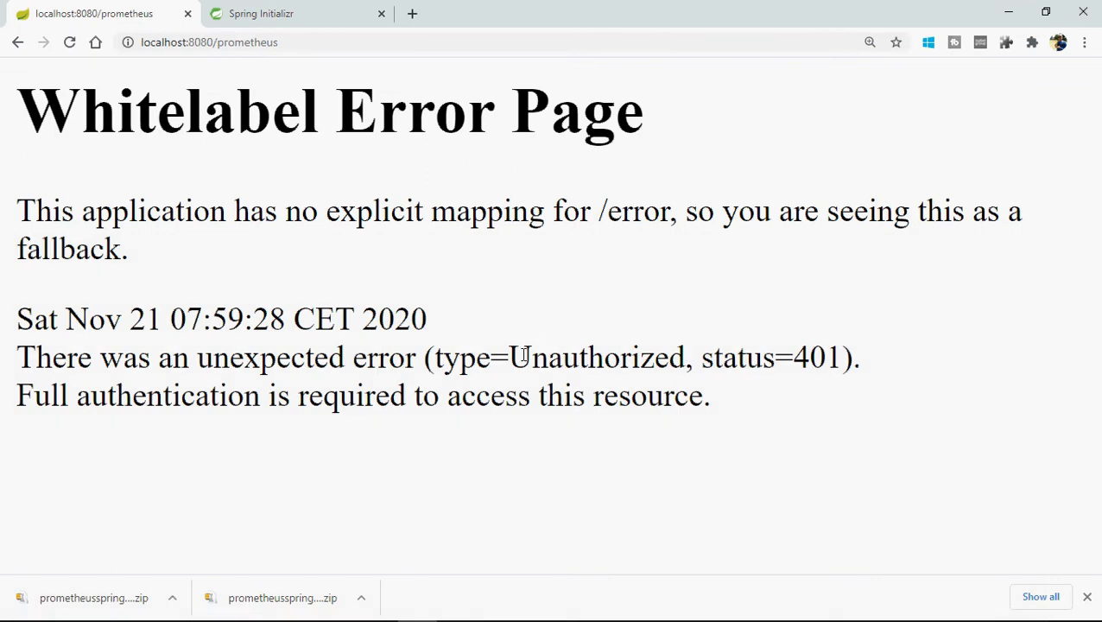
# Highlight the 401 Unauthorized status on the localhost:8080/prometheus error page
pyautogui.doubleClick(816, 357)
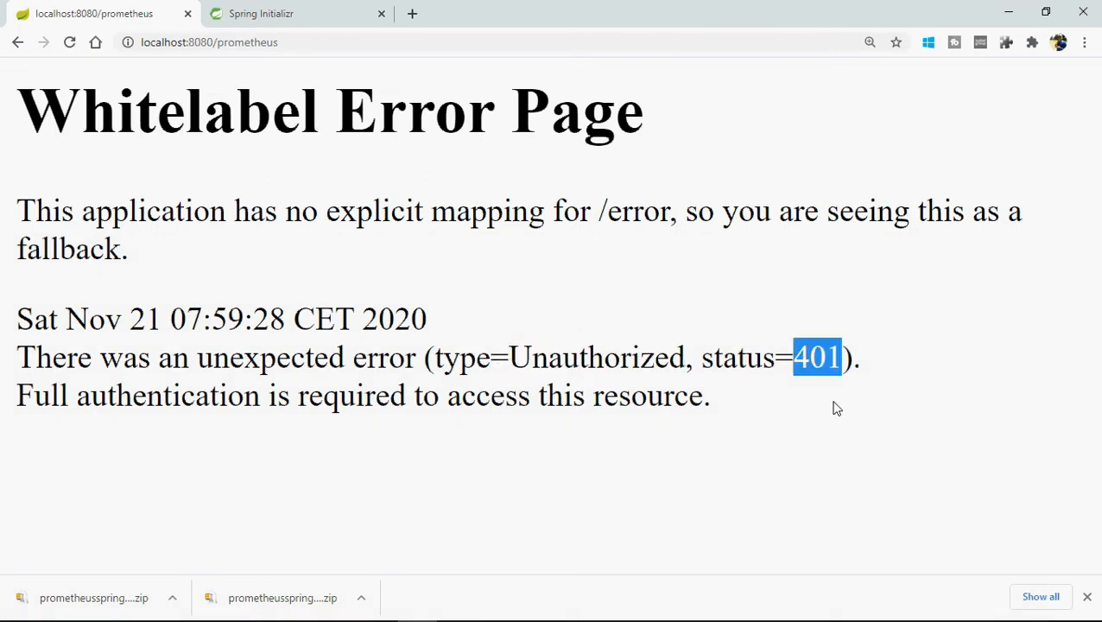
pyautogui.moveTo(637, 299)
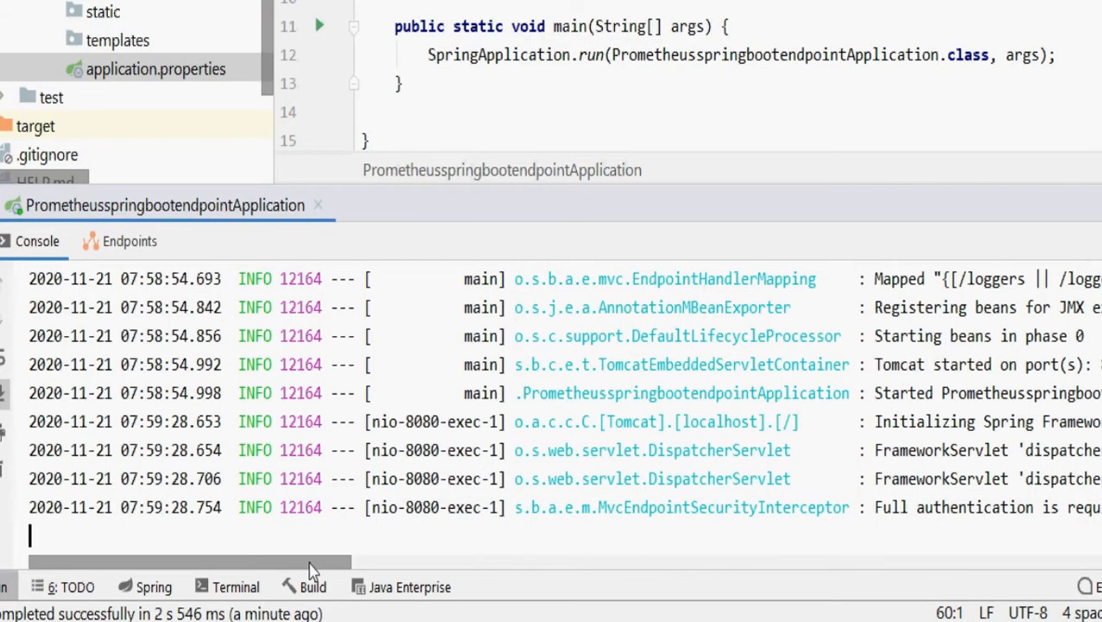
# Scroll the Run console and select the 'management.security.enabled' property name from the warning
pyautogui.hscroll(3)
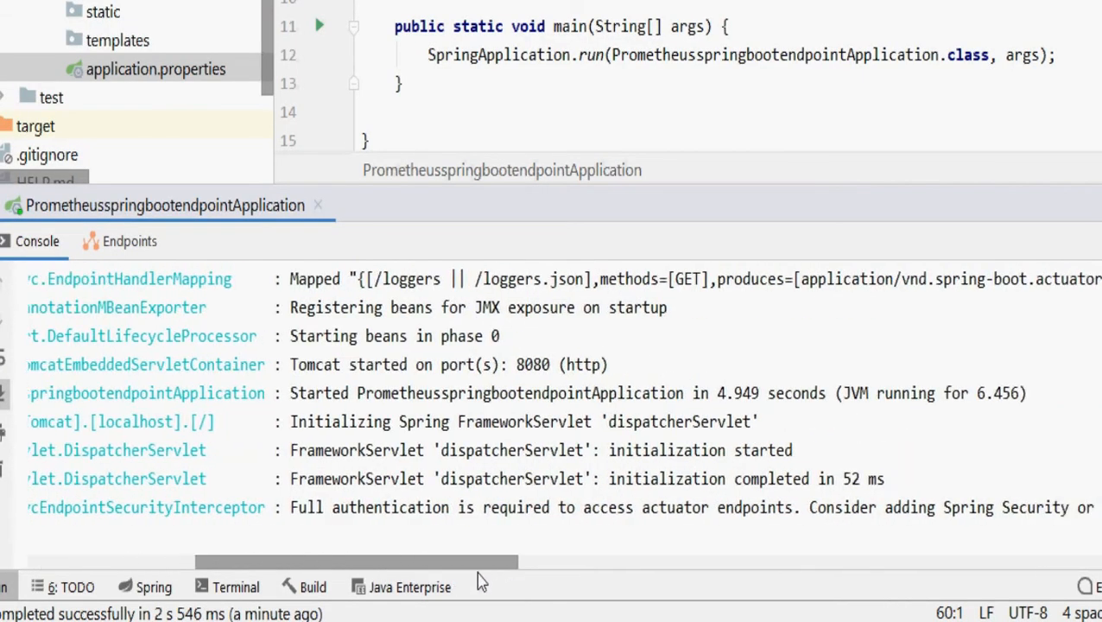
pyautogui.hscroll(3)
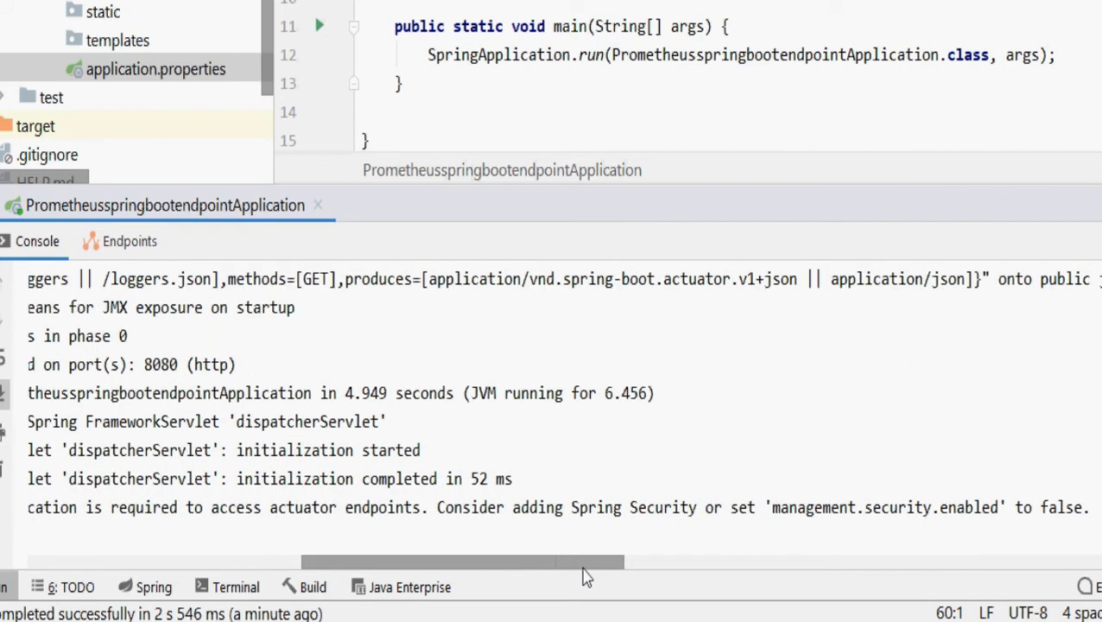
pyautogui.moveTo(736, 507)
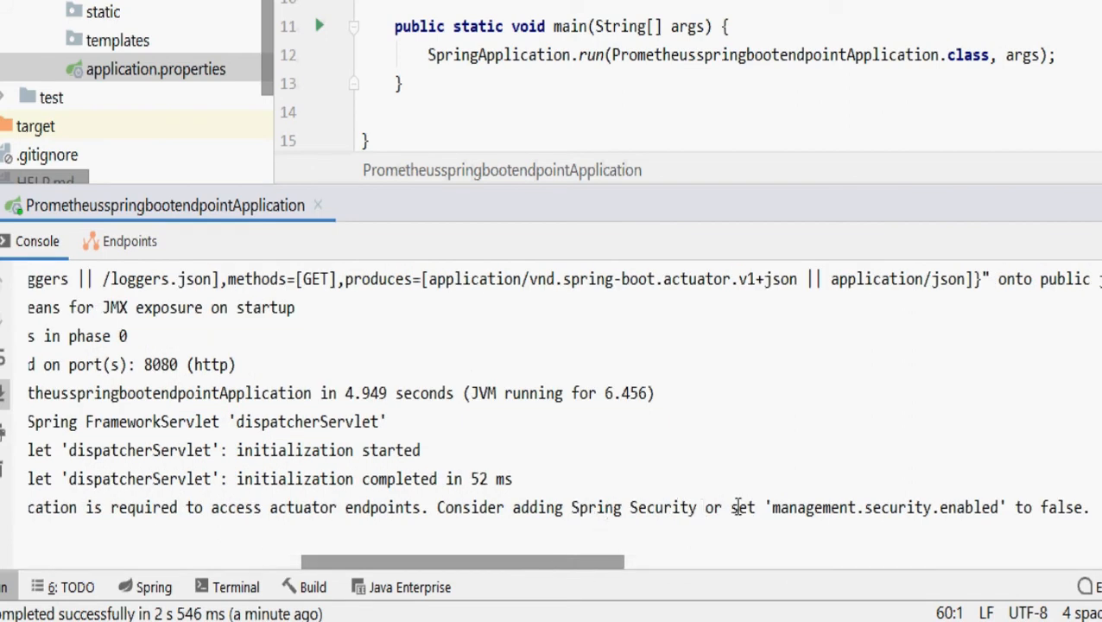
pyautogui.doubleClick(881, 507)
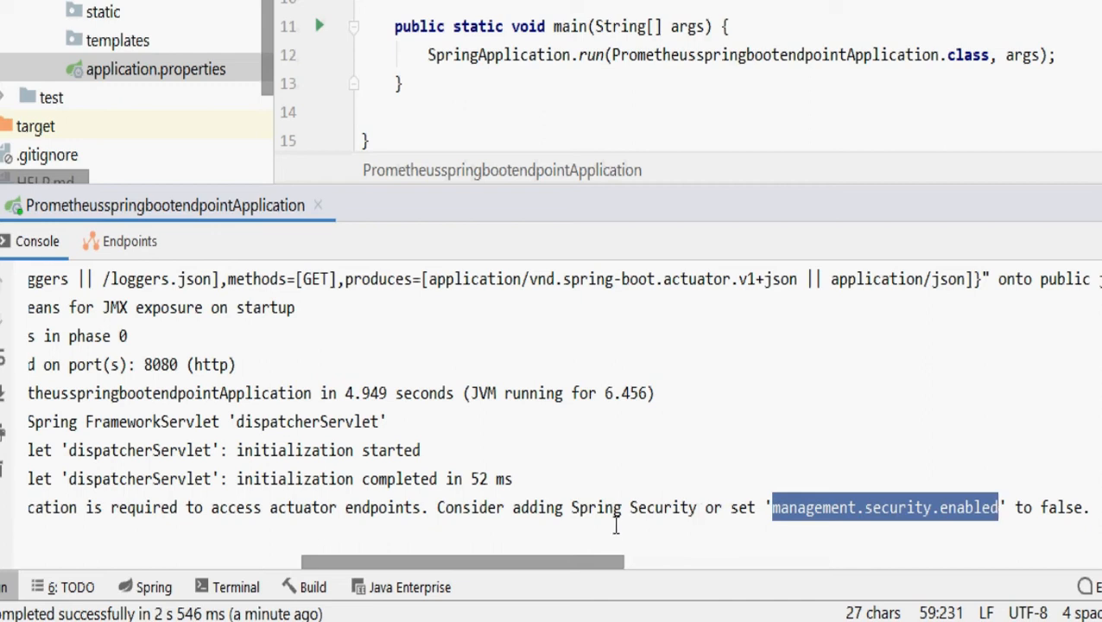
pyautogui.moveTo(913, 523)
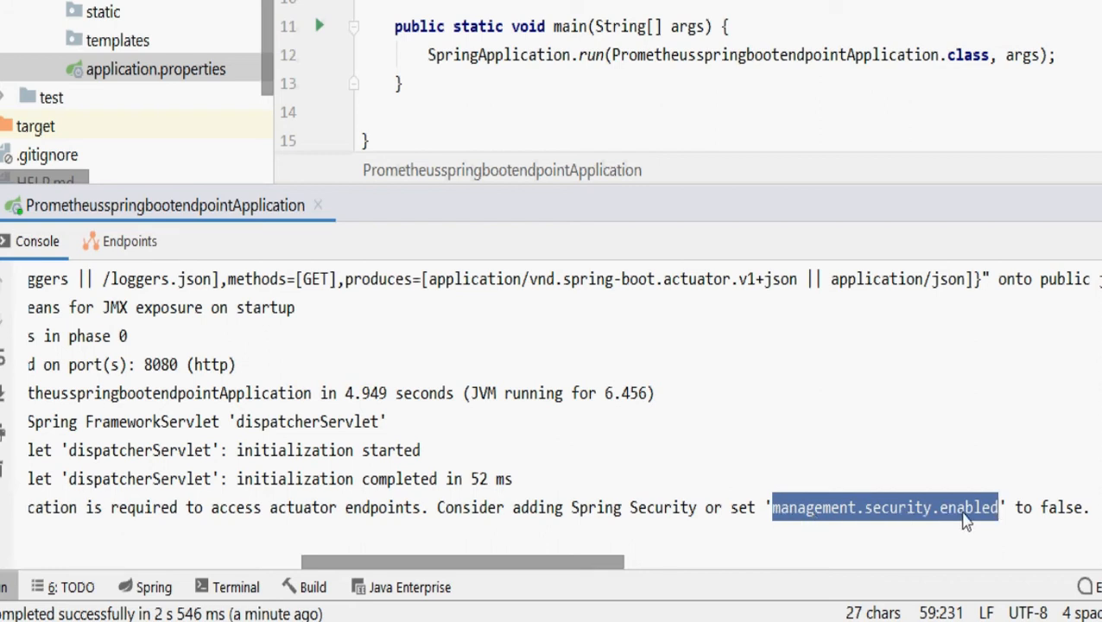
pyautogui.moveTo(1048, 508)
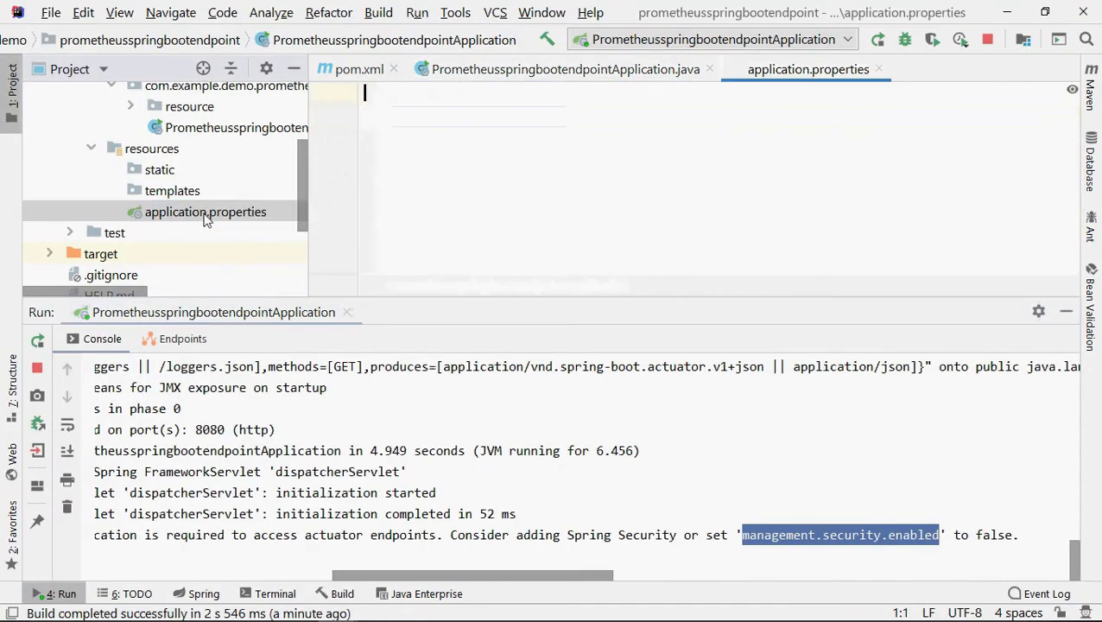
# Add management.security.enabled=false to application.properties and rerun the application
pyautogui.write('management.security.enabled=')
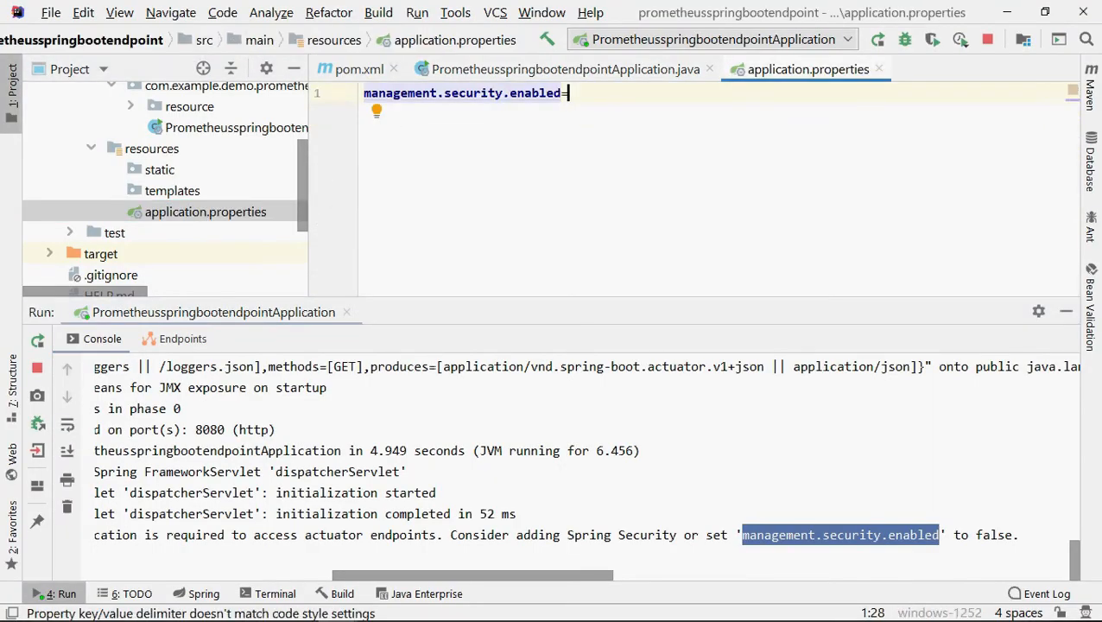
pyautogui.write('false')
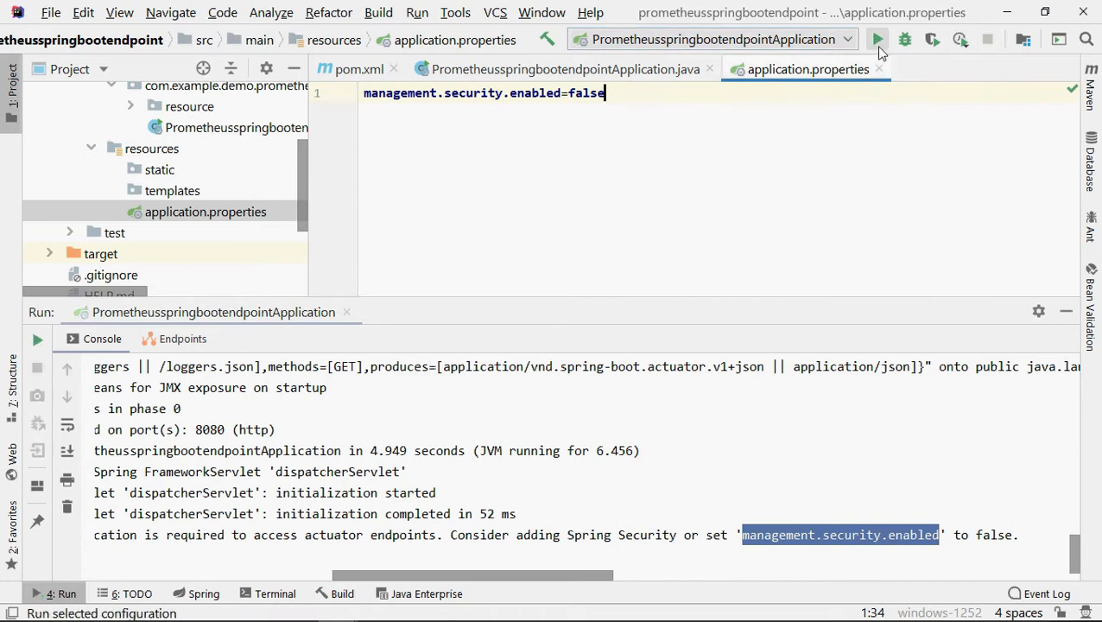
pyautogui.click(877, 40)
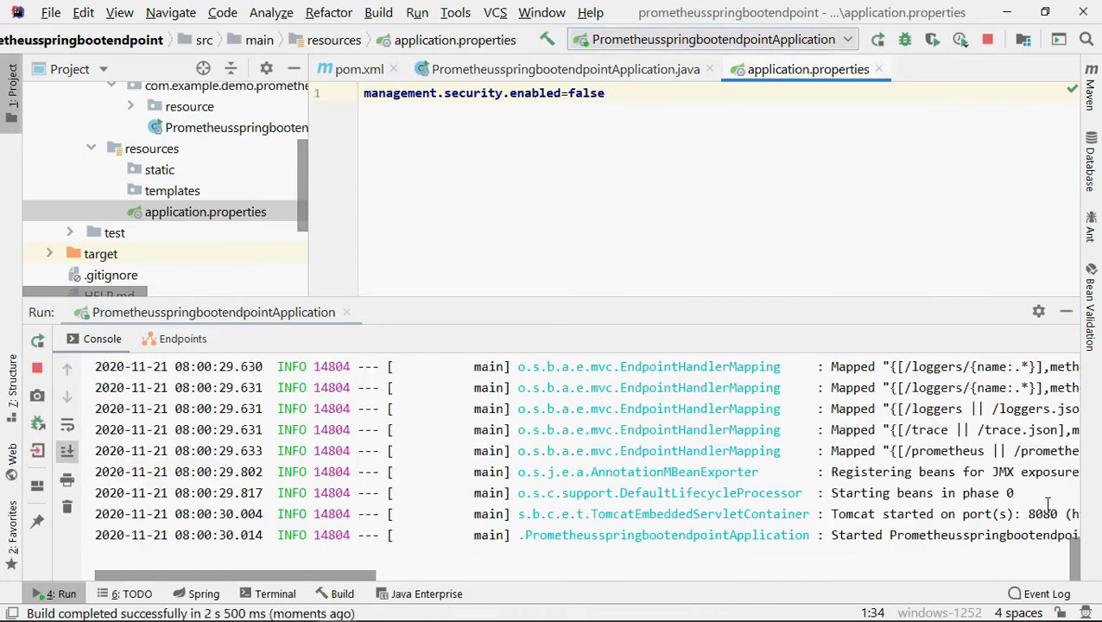
pyautogui.doubleClick(947, 450)
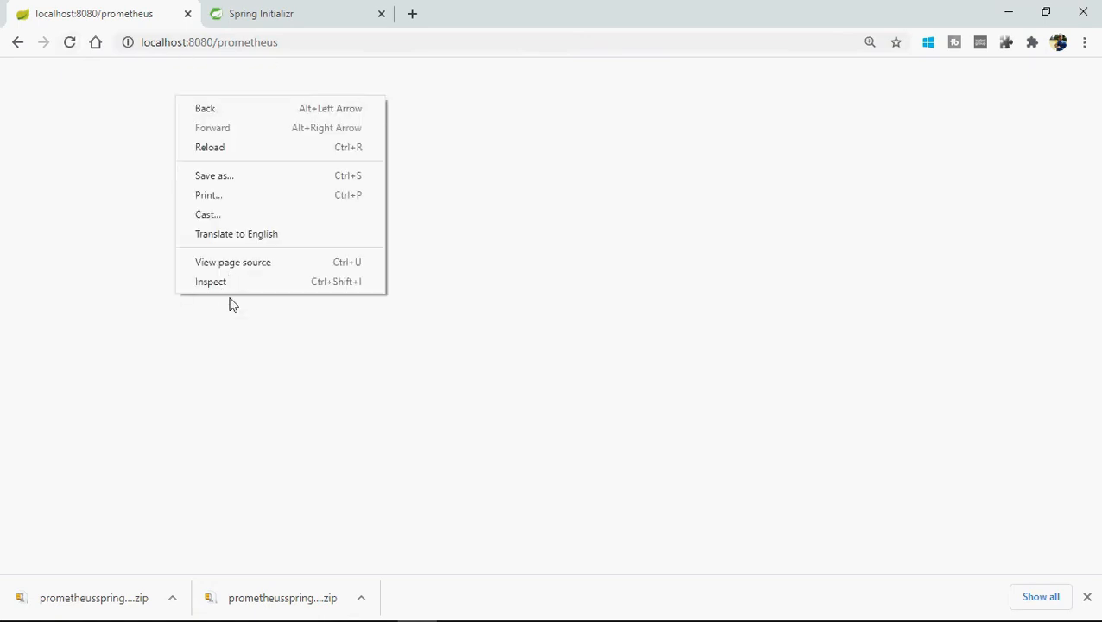
# In developer tools, check the prometheus request's status 200 and its empty Response body
pyautogui.click(211, 282)
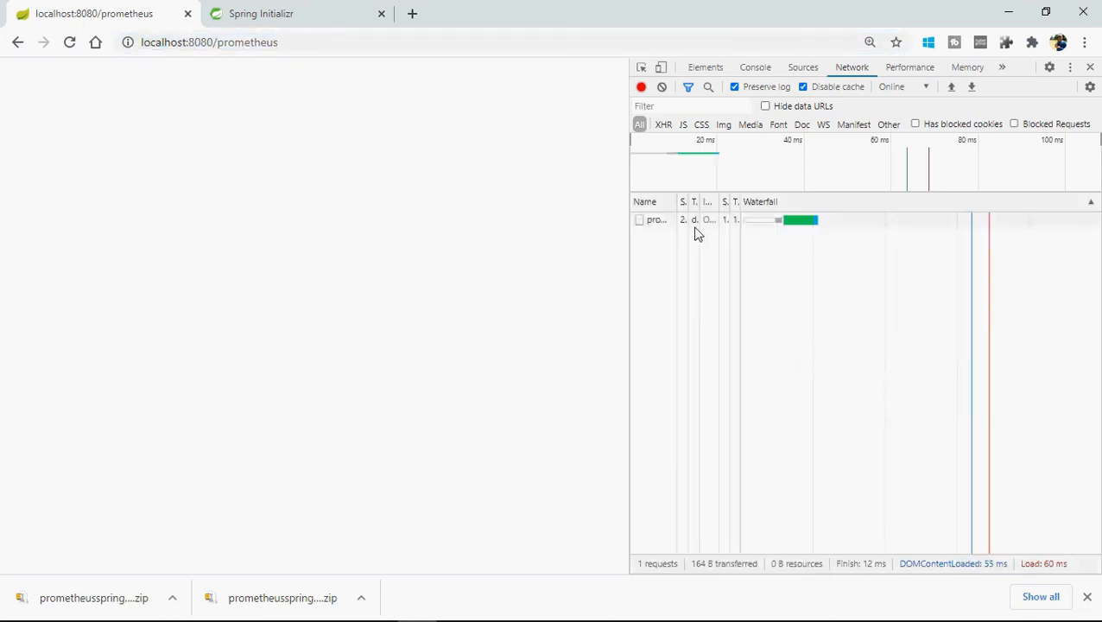
pyautogui.click(656, 219)
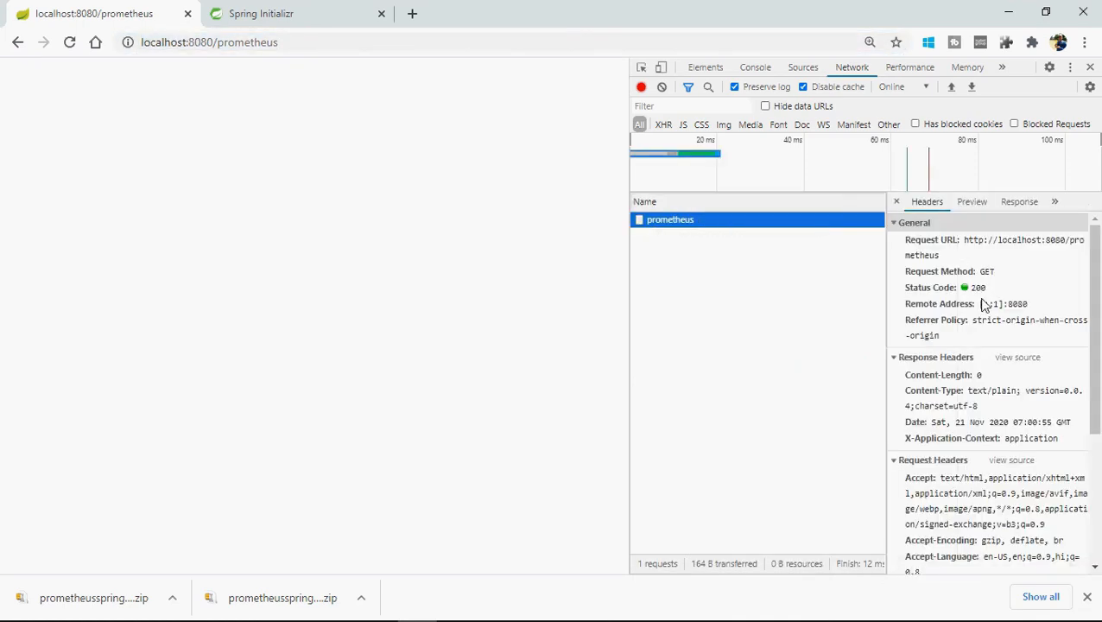
pyautogui.click(1019, 201)
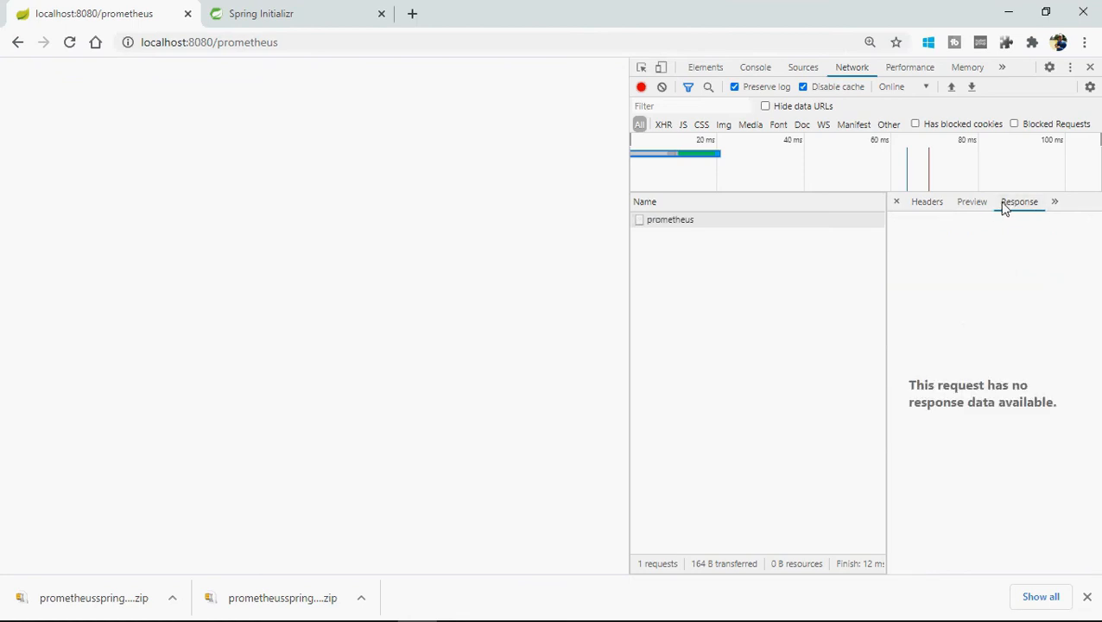
pyautogui.click(927, 201)
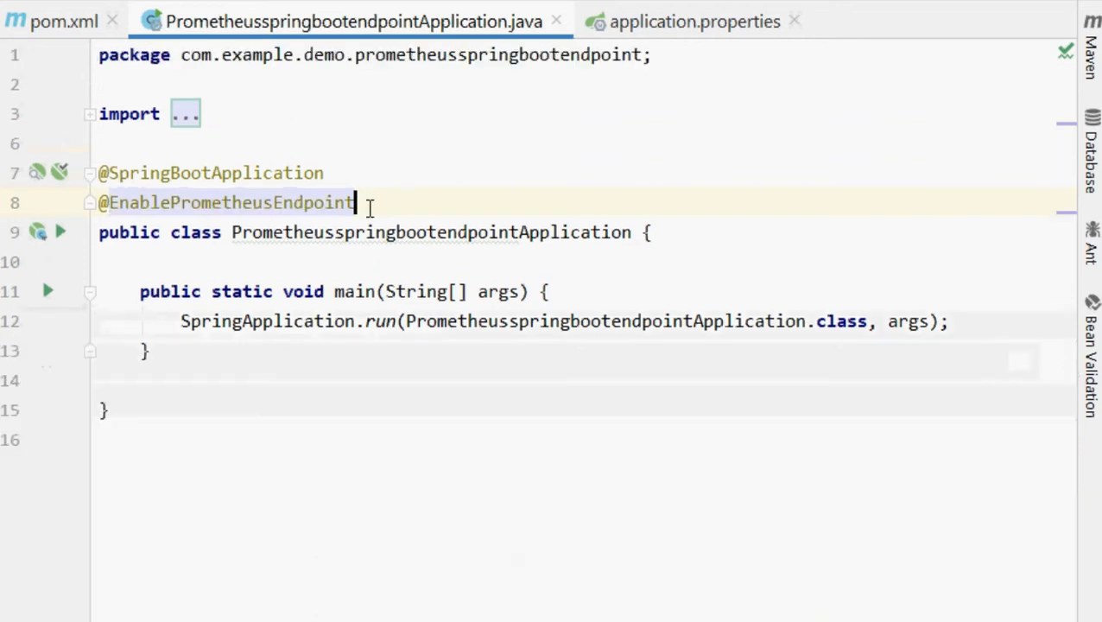
# Trace EnablePrometheusEndpoint into PrometheusEndpointConfiguration and open the decompiled PrometheusEndpoint class
pyautogui.click(229, 202)
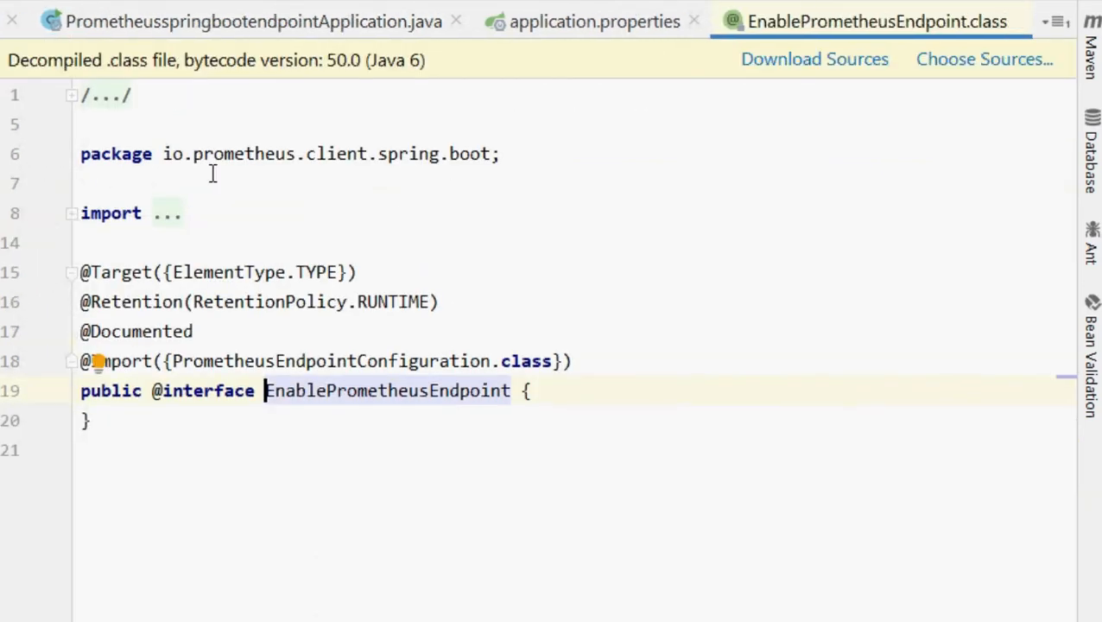
pyautogui.moveTo(255, 360)
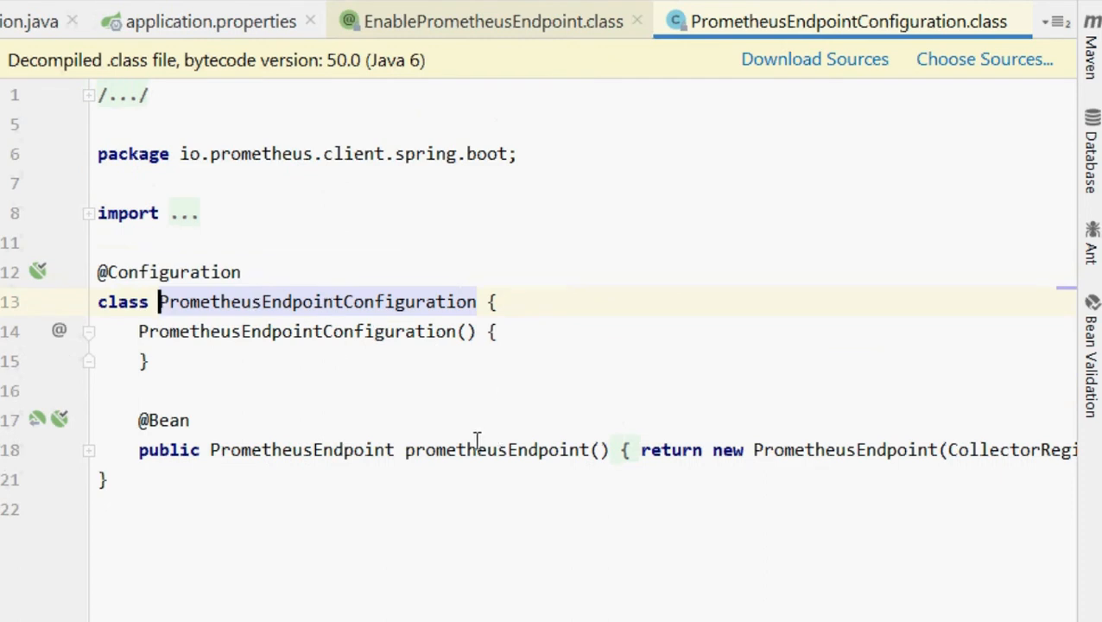
pyautogui.doubleClick(496, 449)
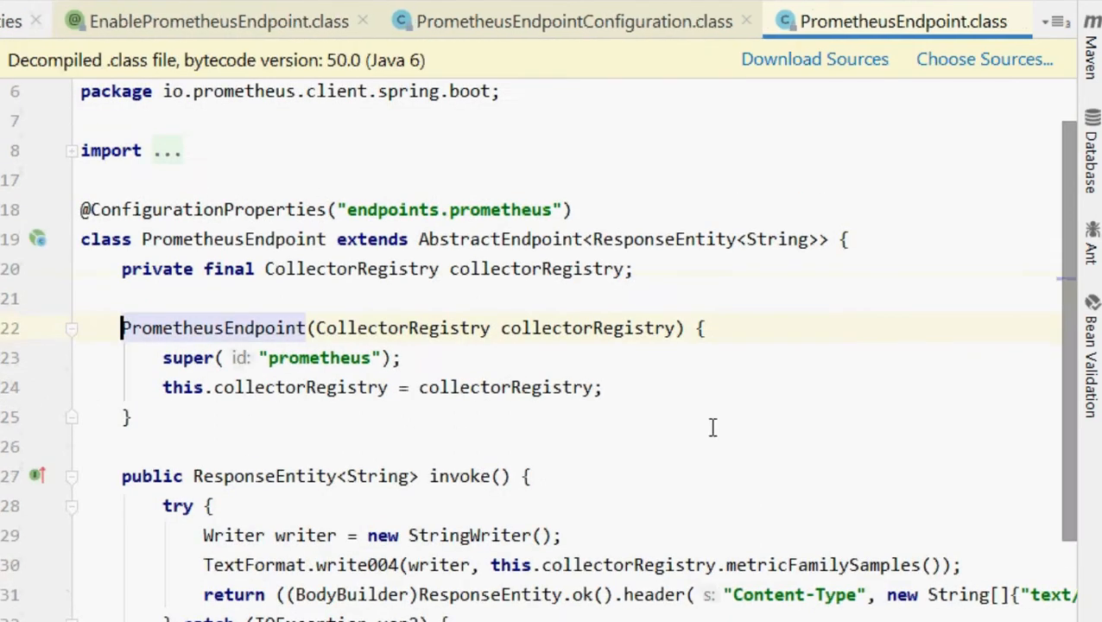
pyautogui.doubleClick(212, 328)
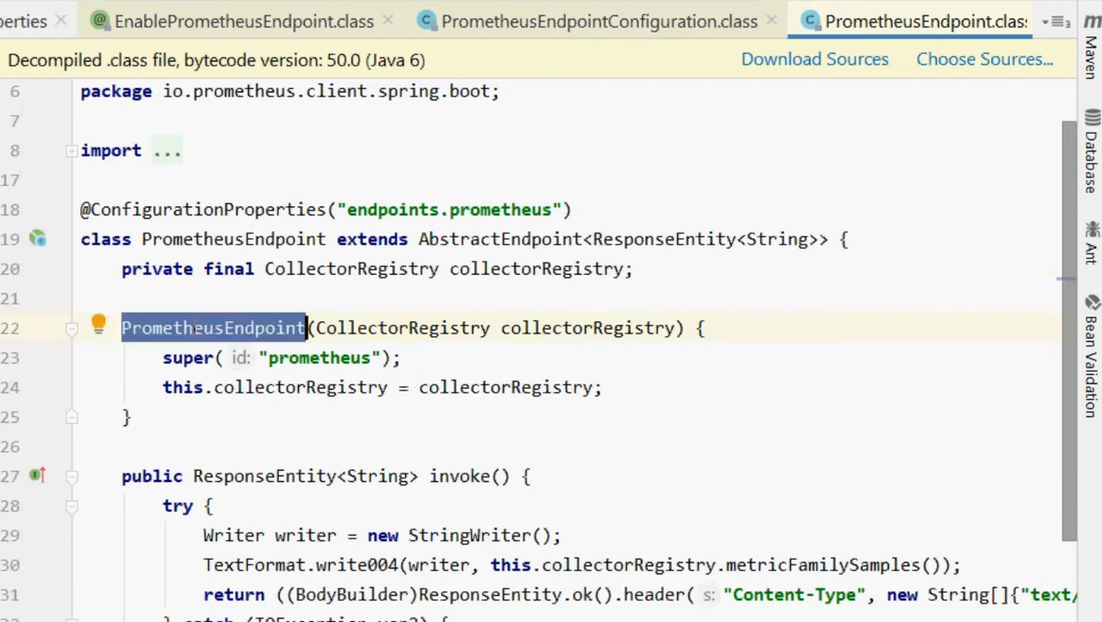
pyautogui.moveTo(557, 328)
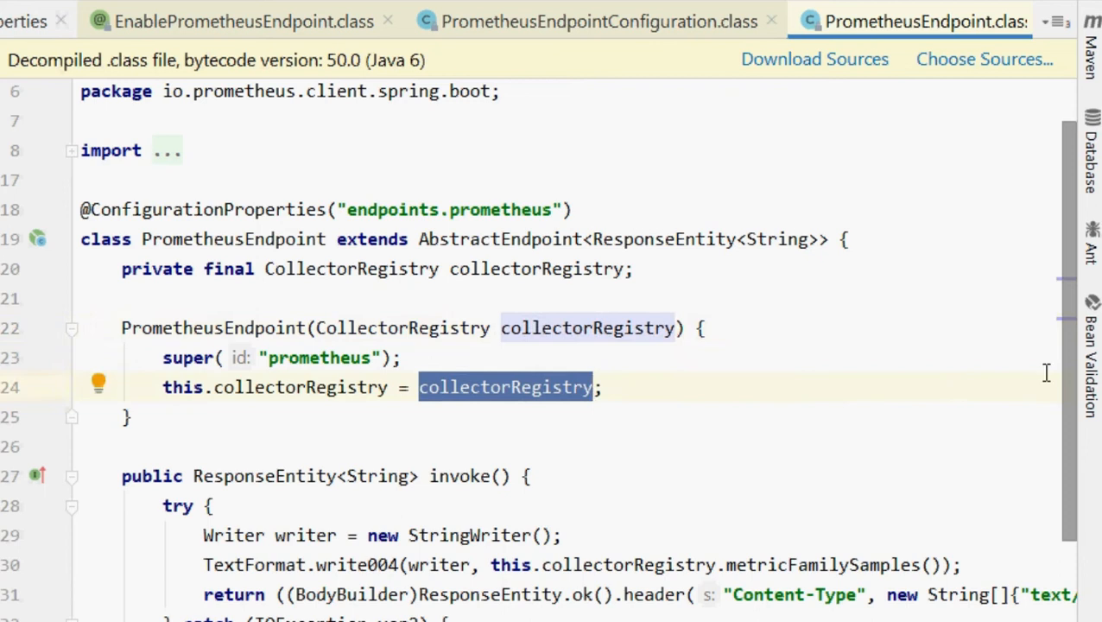
pyautogui.scroll(-3)
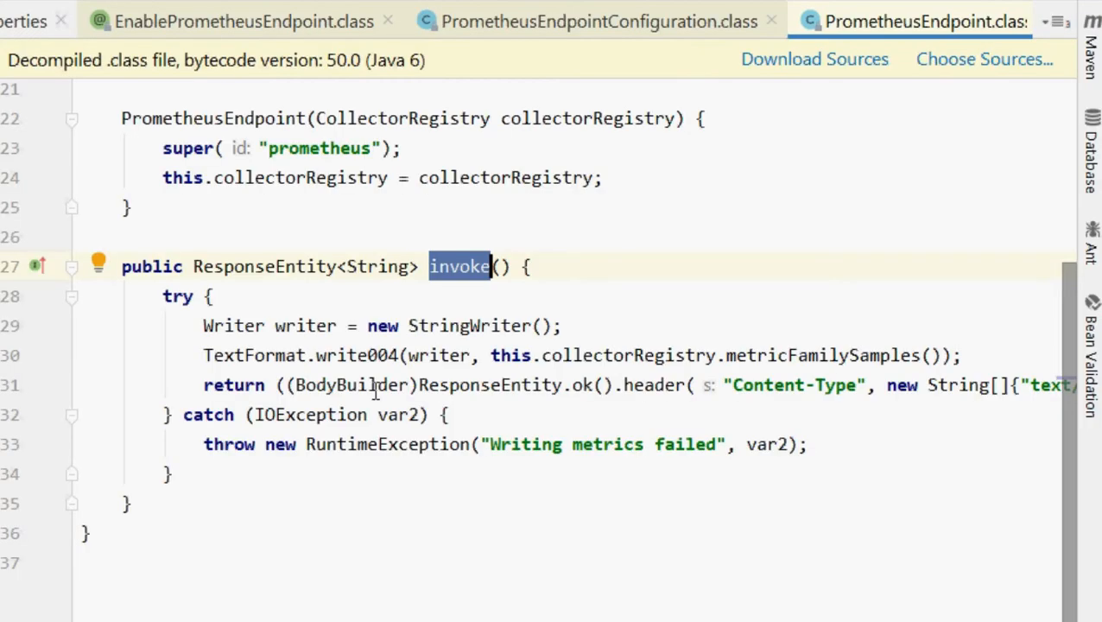
pyautogui.moveTo(438, 300)
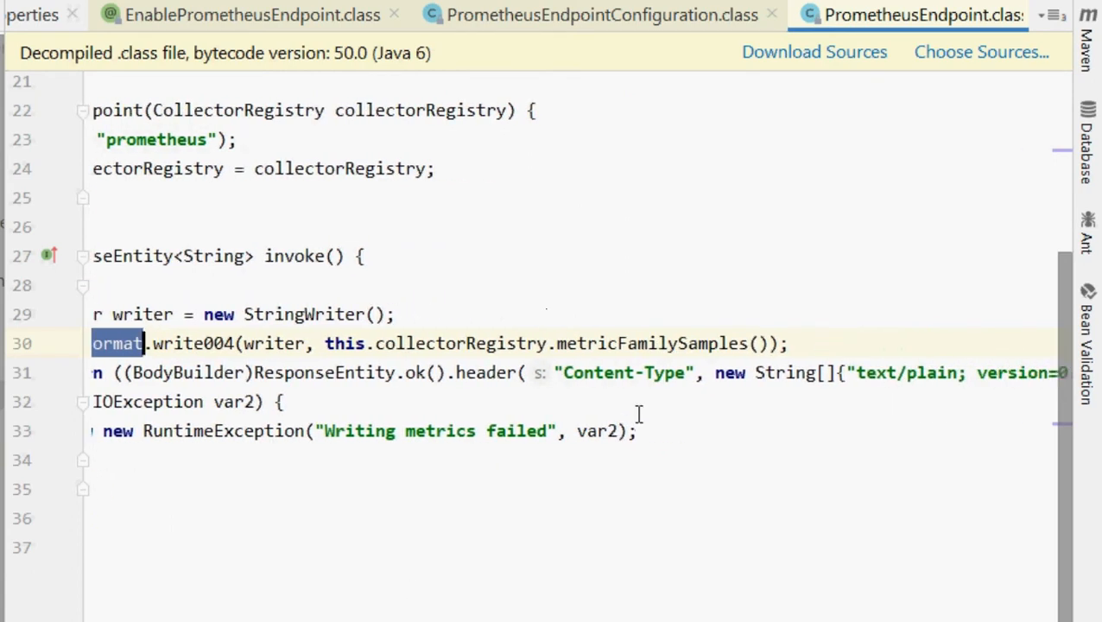
pyautogui.doubleClick(651, 343)
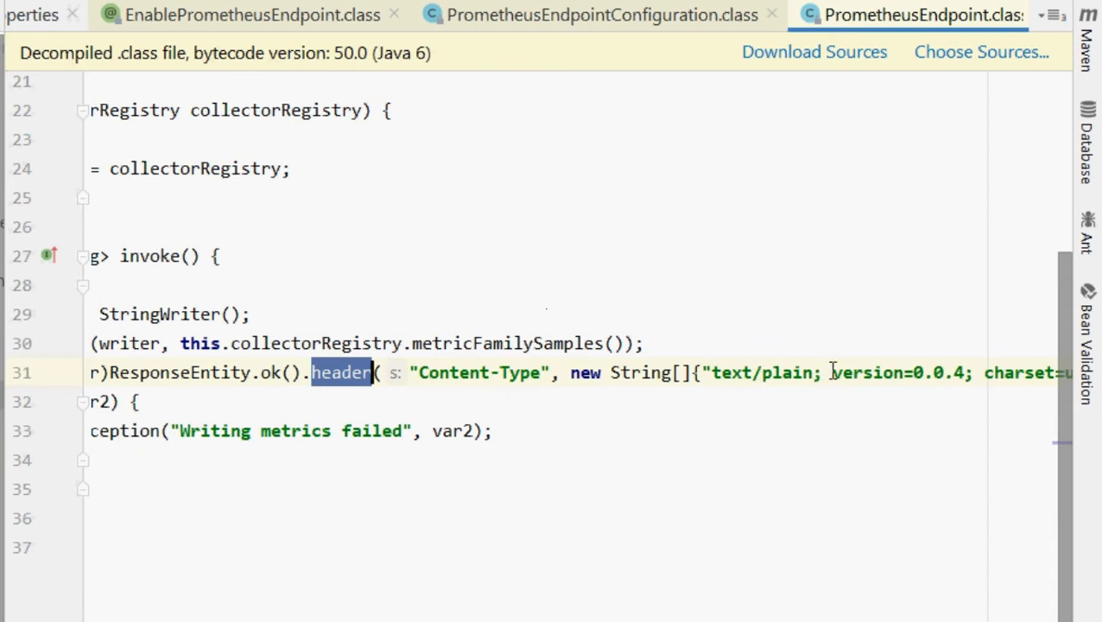
pyautogui.hscroll(3)
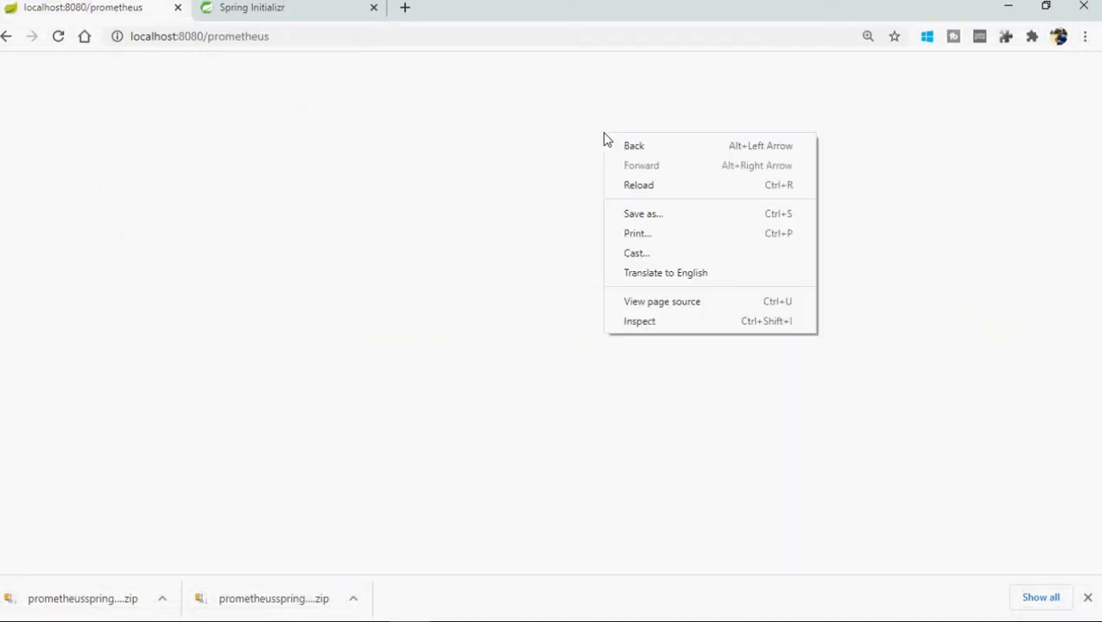
# Open Chrome's developer tools on localhost:8080/prometheus and show the prometheus network request details
pyautogui.click(639, 321)
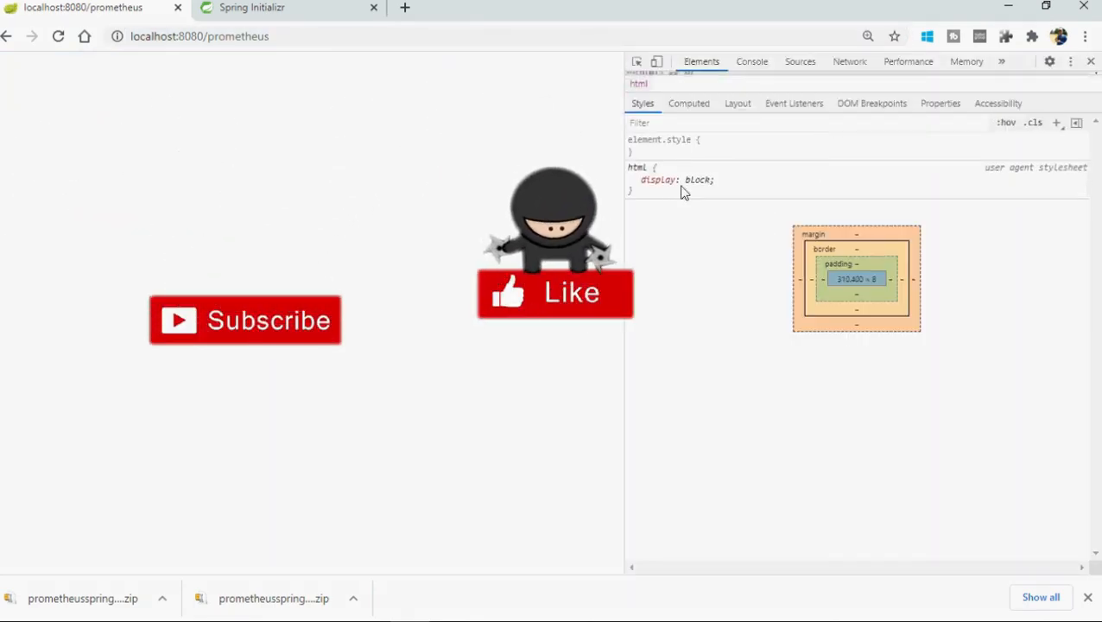
pyautogui.click(849, 62)
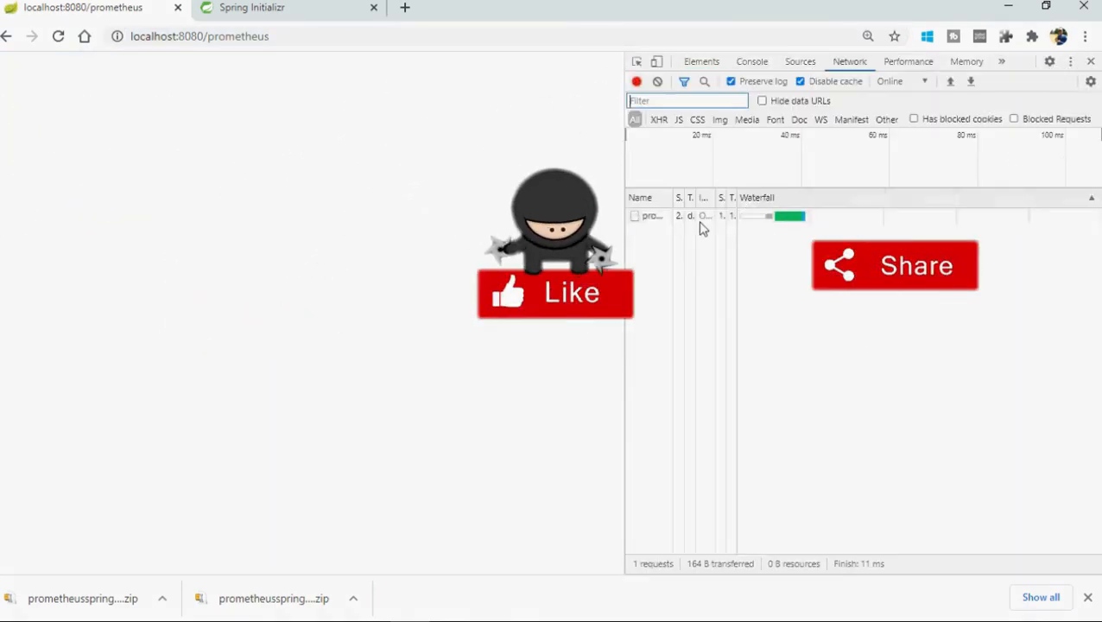
pyautogui.click(665, 215)
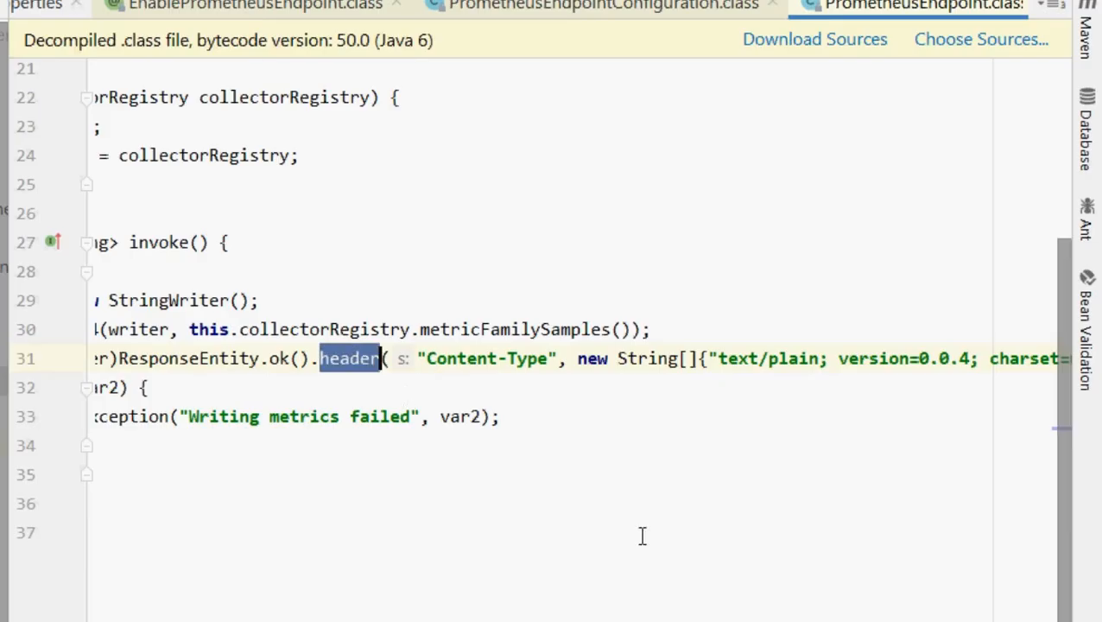
pyautogui.hscroll(3)
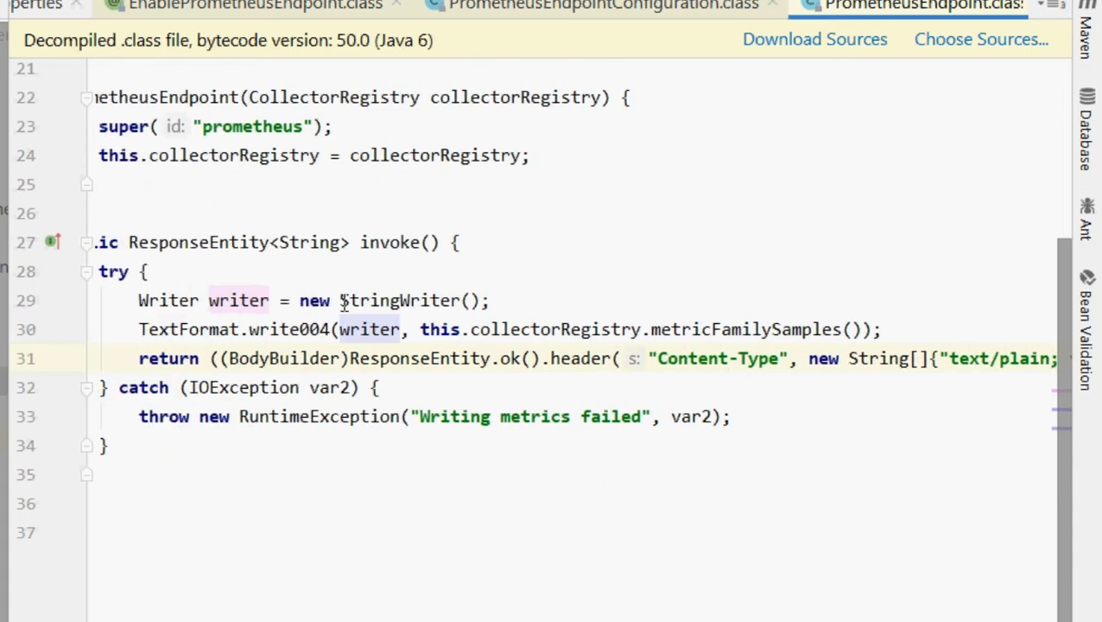
pyautogui.doubleClick(399, 300)
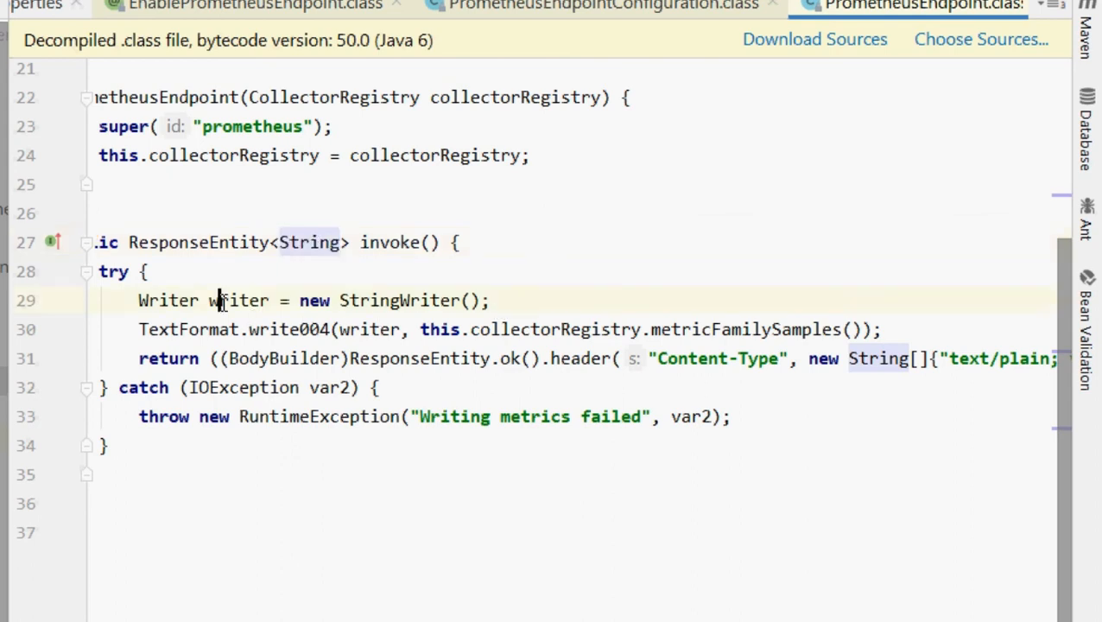
pyautogui.doubleClick(389, 242)
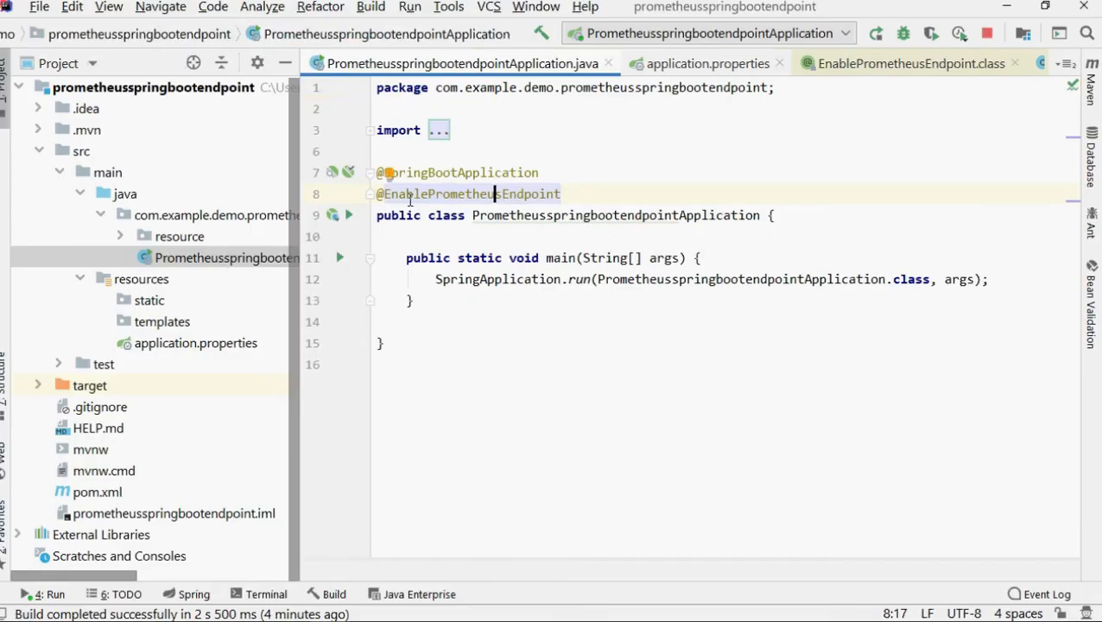
pyautogui.doubleClick(469, 194)
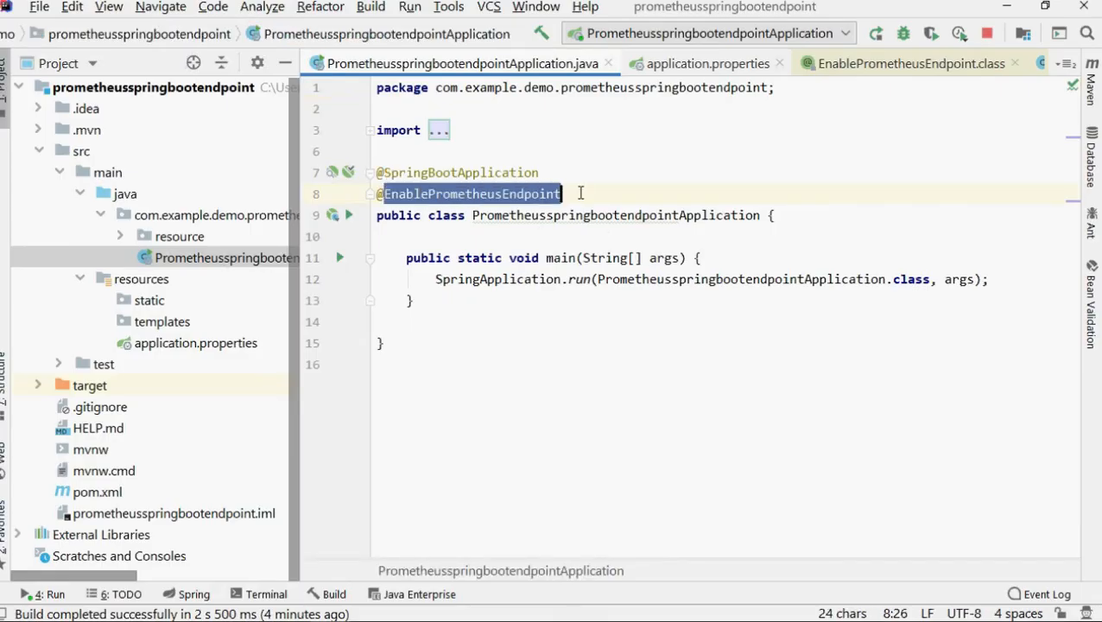